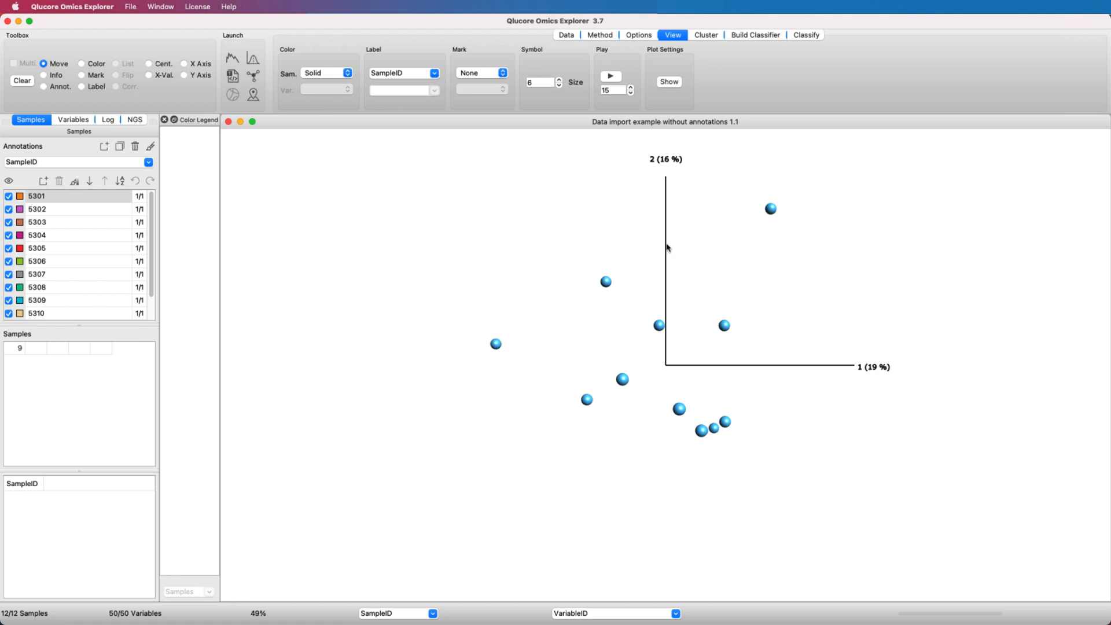
{"action": "mouse_move", "coordinate": [211, 135]}
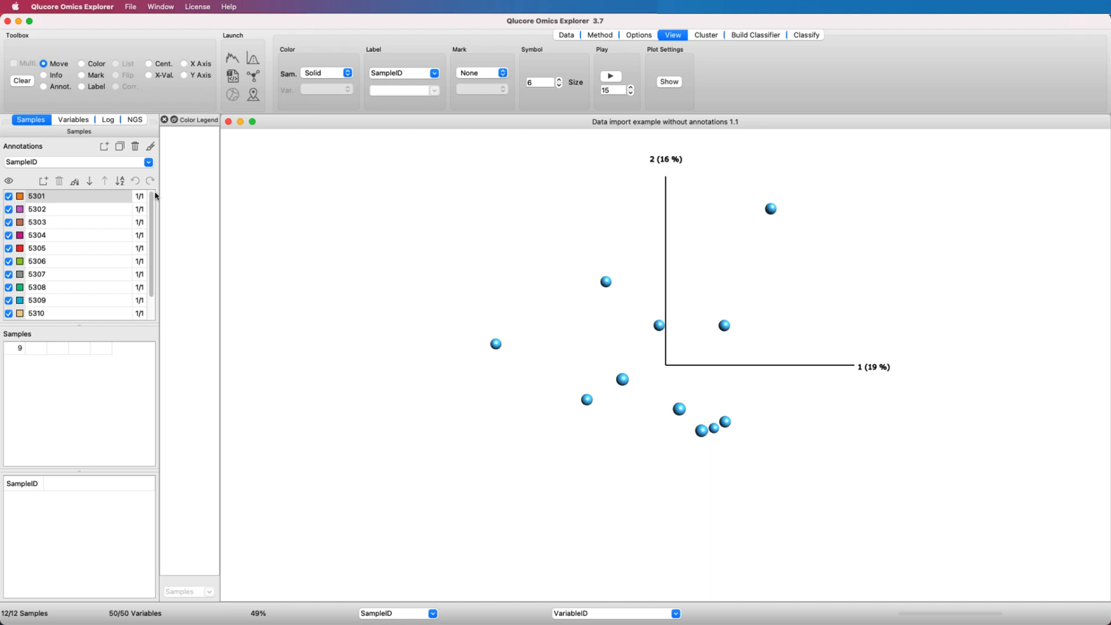
Review sample 5301 and the available sample annotations in the 12-sample dataset.
{"action": "left_click", "coordinate": [36, 195]}
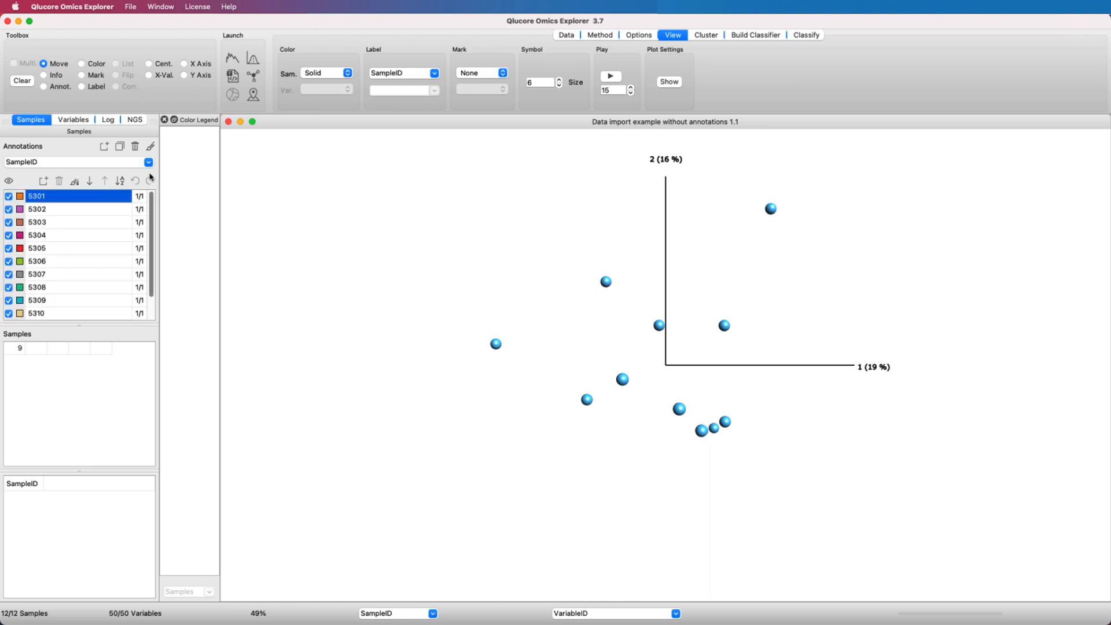
{"action": "left_click", "coordinate": [148, 162]}
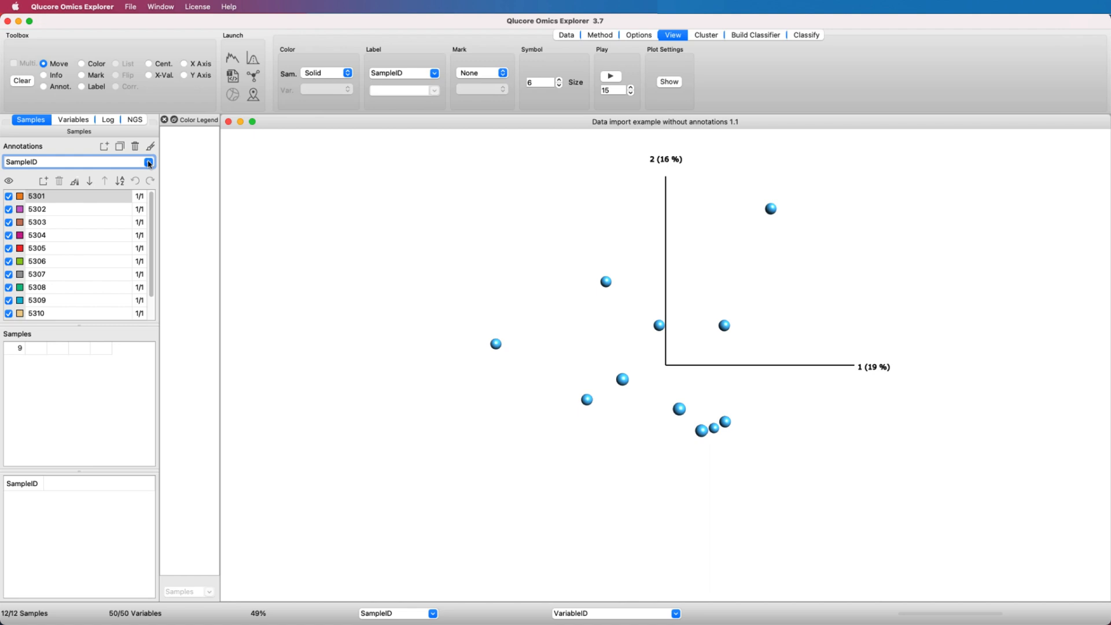
{"action": "mouse_move", "coordinate": [56, 149]}
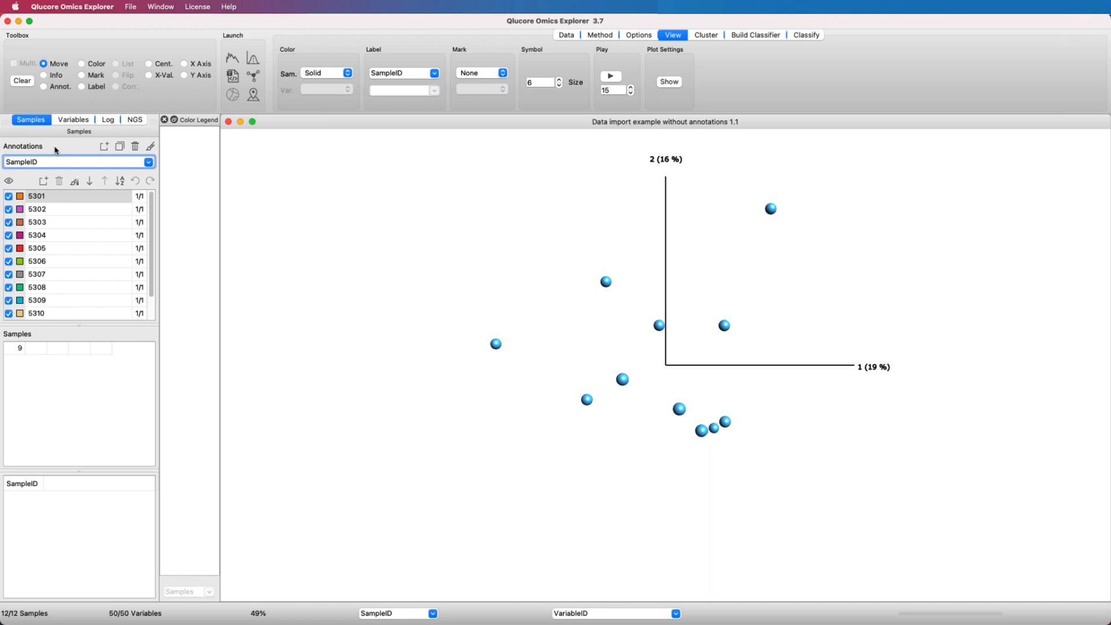
{"action": "mouse_move", "coordinate": [195, 102]}
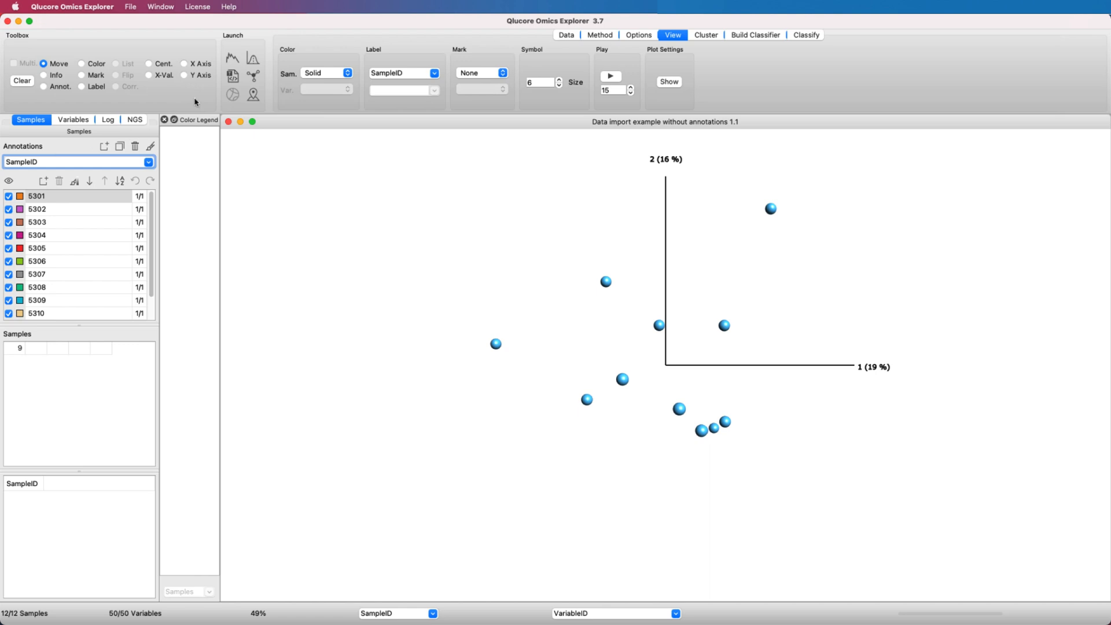
{"action": "mouse_move", "coordinate": [252, 58]}
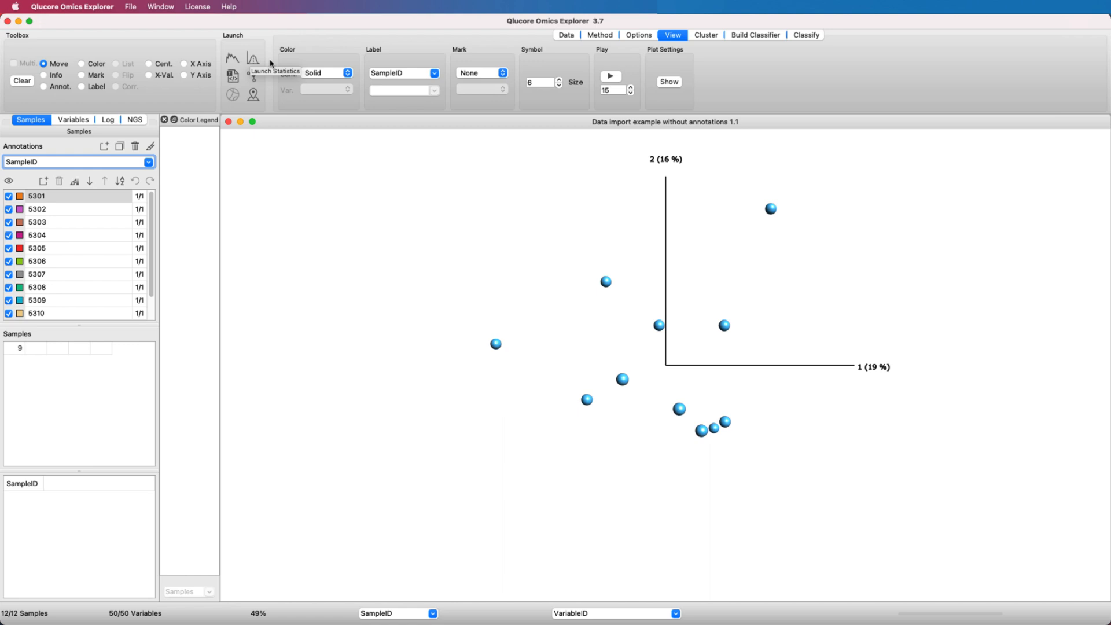
{"action": "left_click", "coordinate": [326, 72]}
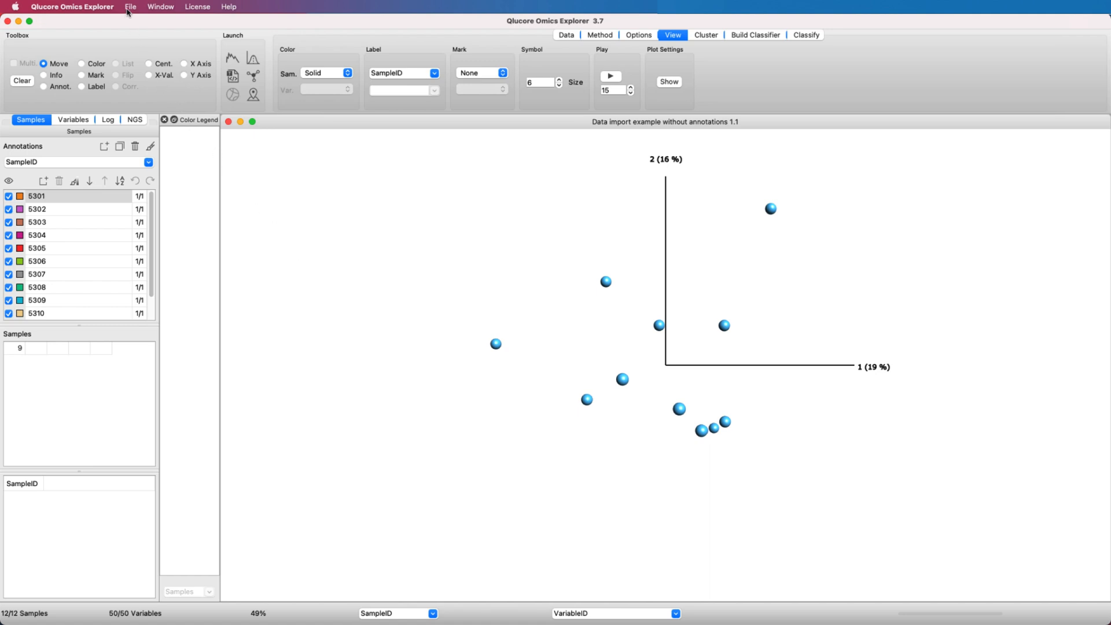
Export the sample annotations to Data files as Annotations.txt.
{"action": "left_click", "coordinate": [130, 7]}
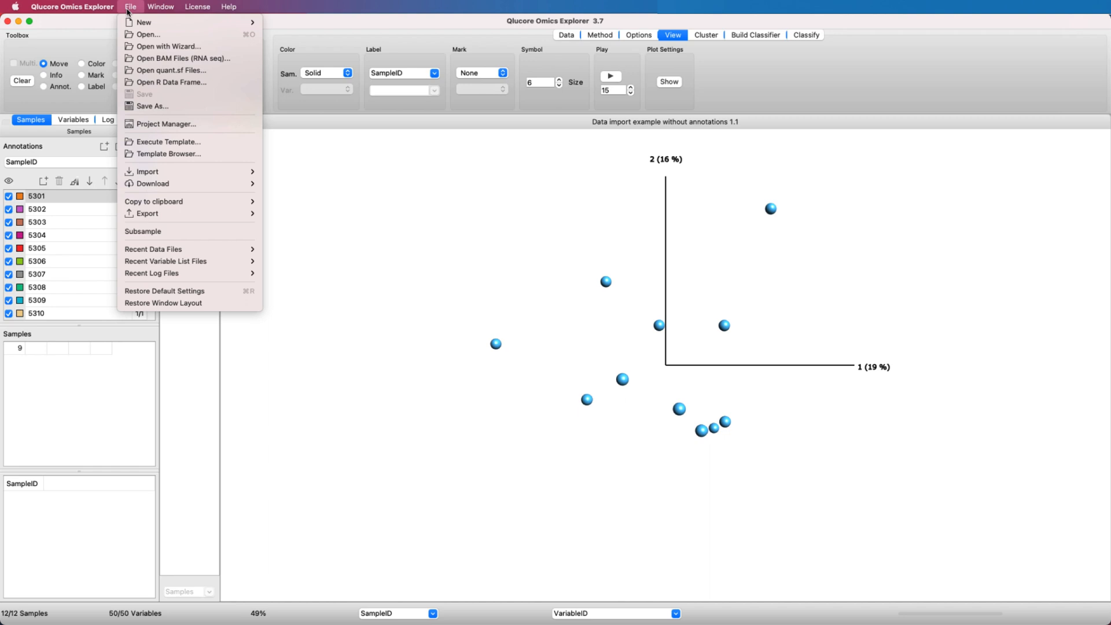
{"action": "mouse_move", "coordinate": [147, 213]}
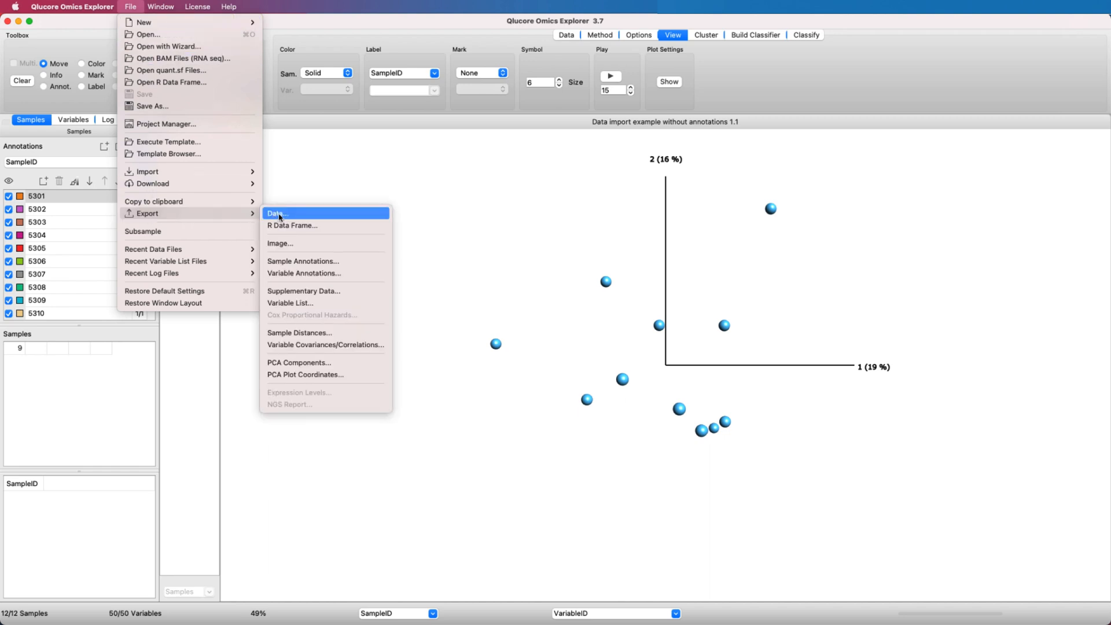
{"action": "left_click", "coordinate": [276, 213]}
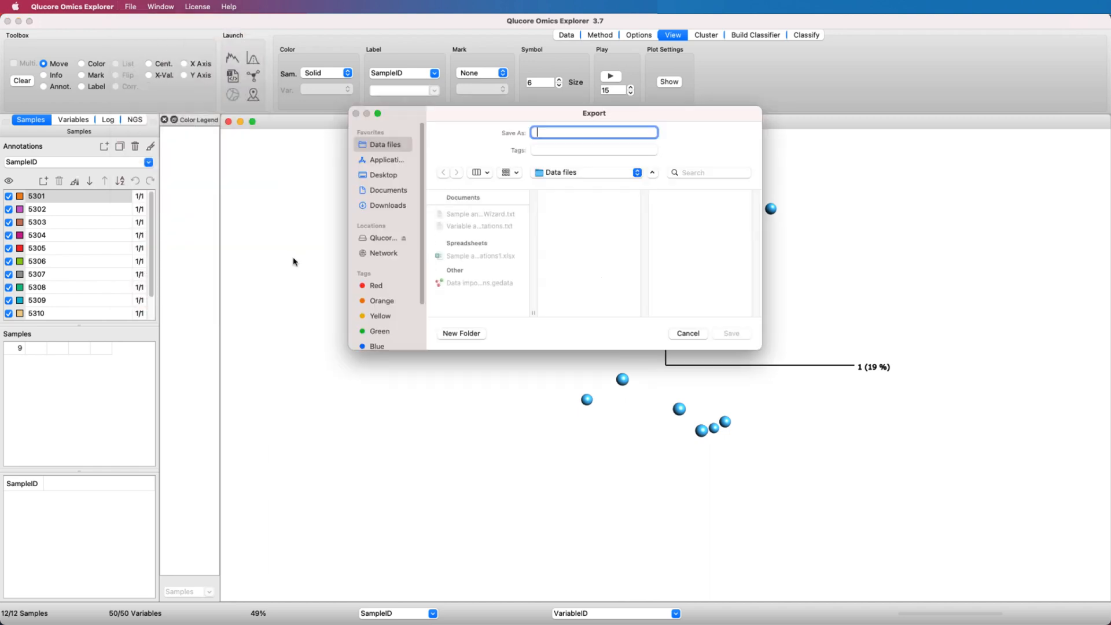
{"action": "type", "text": "Annotations"}
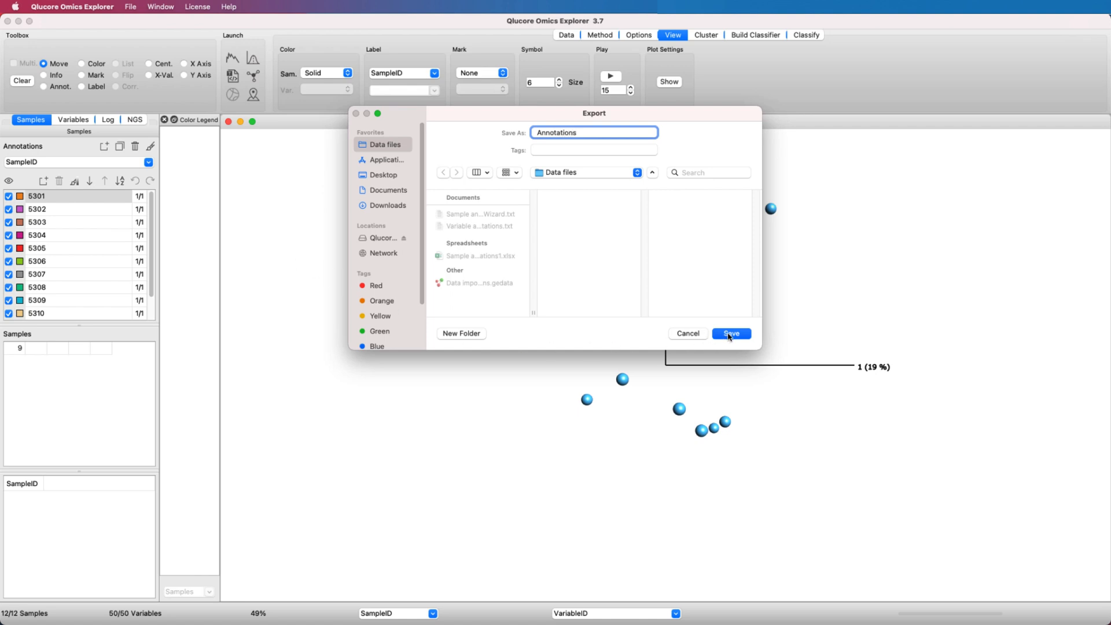
{"action": "left_click", "coordinate": [730, 333]}
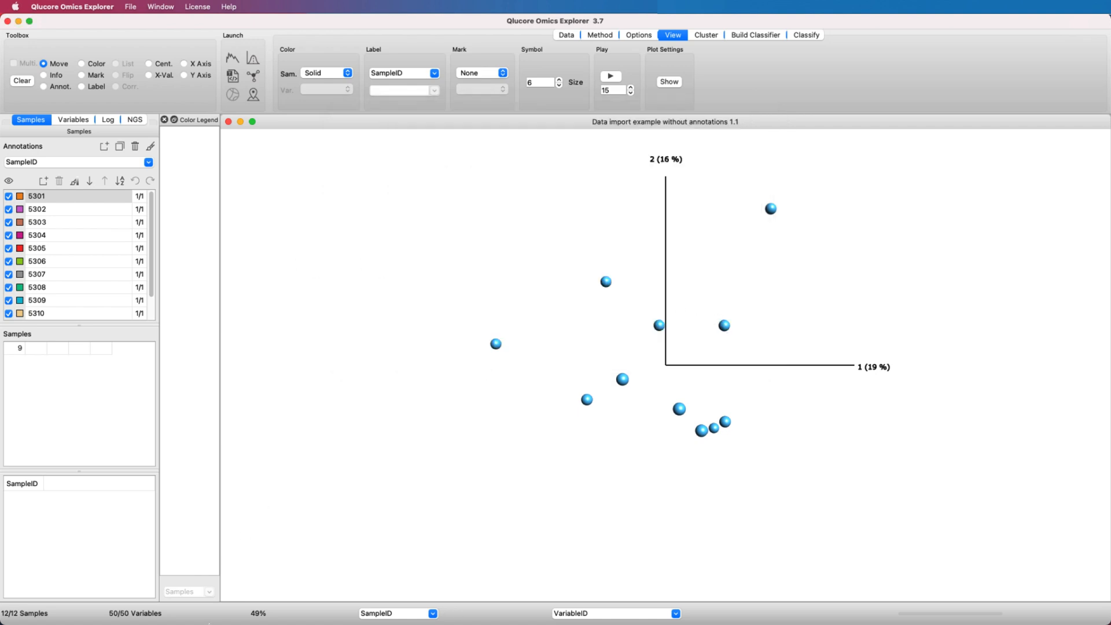
Locate Annotations.txt in Finder and load it into Excel.
{"action": "left_click", "coordinate": [168, 601]}
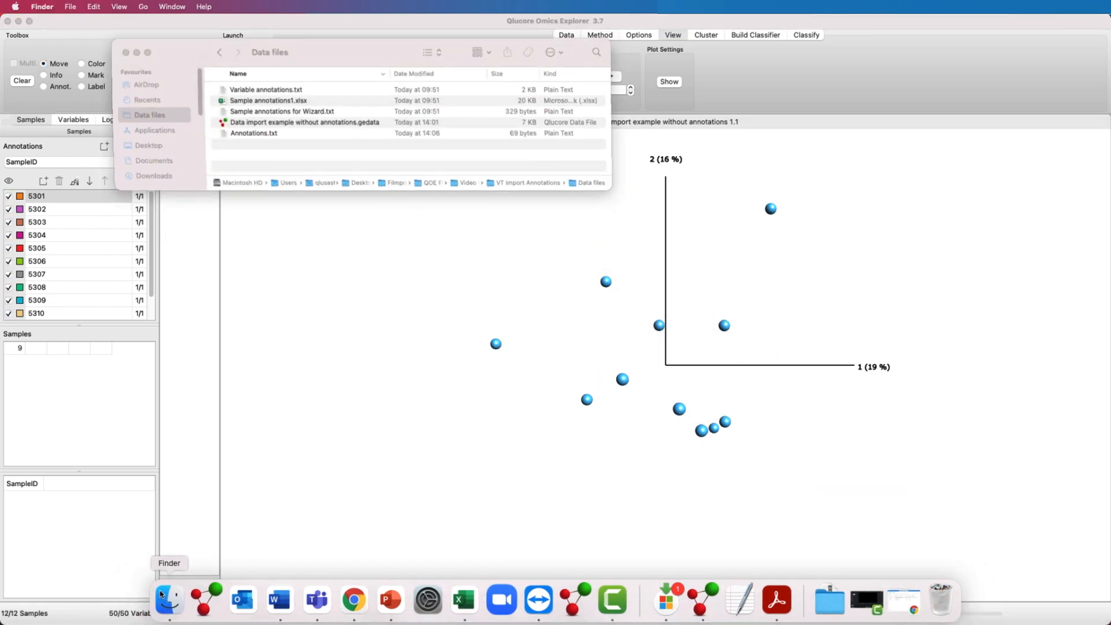
{"action": "right_click", "coordinate": [253, 130]}
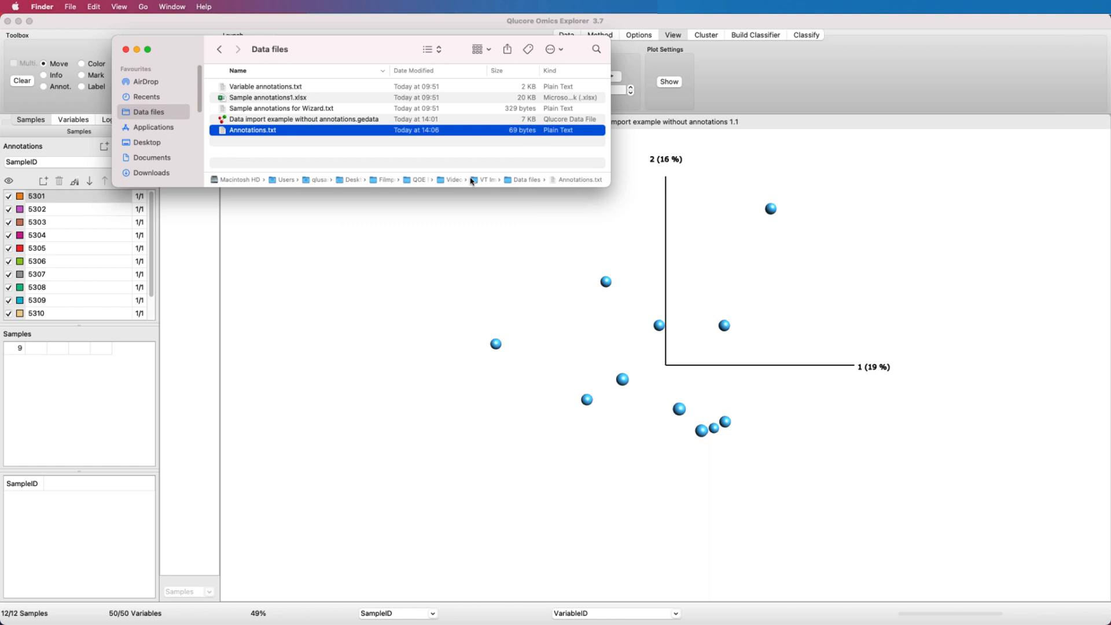
{"action": "double_click", "coordinate": [252, 129]}
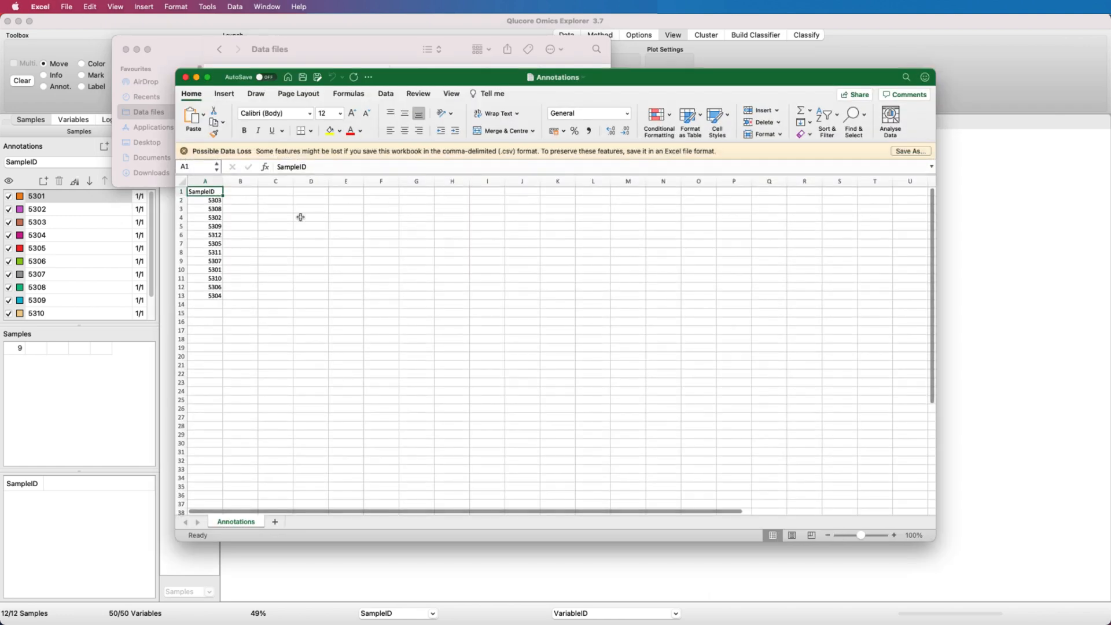
Add a Treatment column in B1 and mark the first six samples Treated.
{"action": "left_click", "coordinate": [241, 191]}
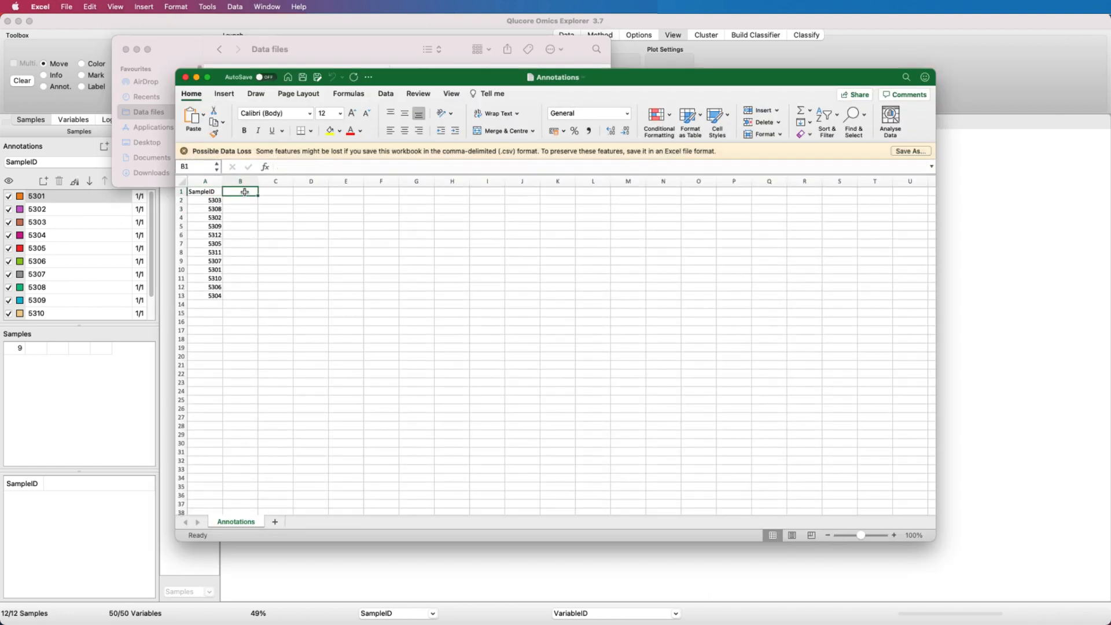
{"action": "type", "text": "Treatment"}
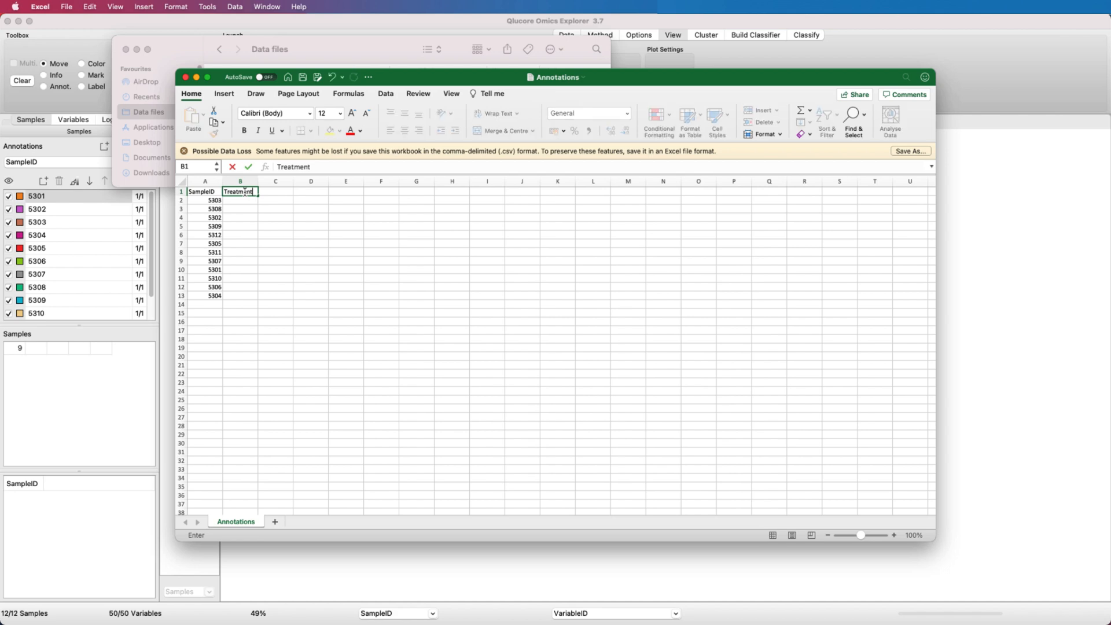
{"action": "type", "text": "Treated"}
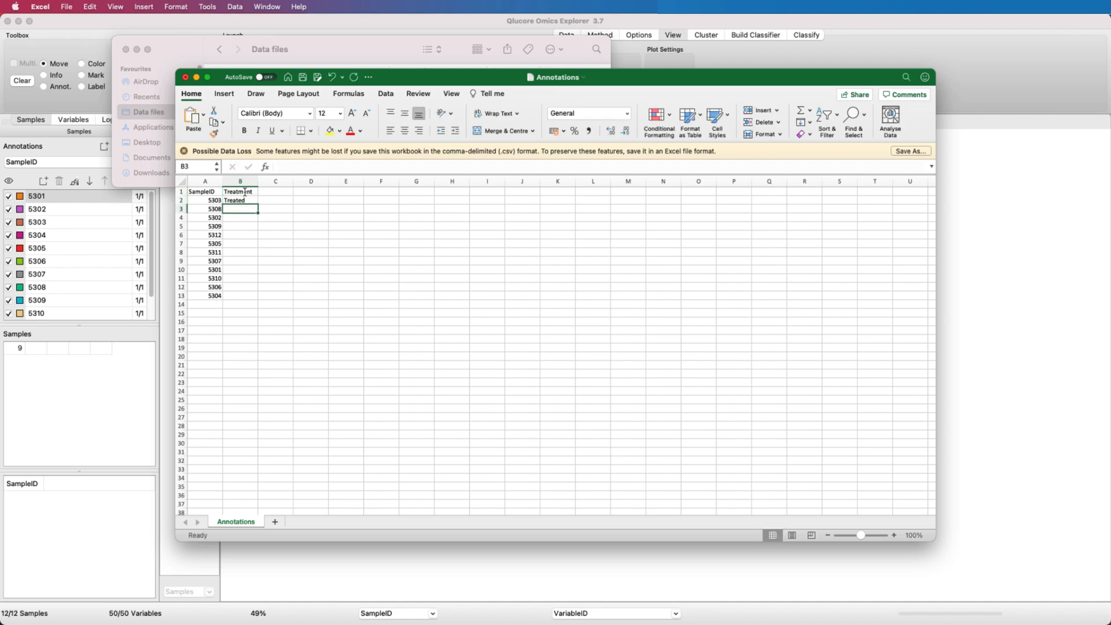
{"action": "left_click", "coordinate": [239, 200]}
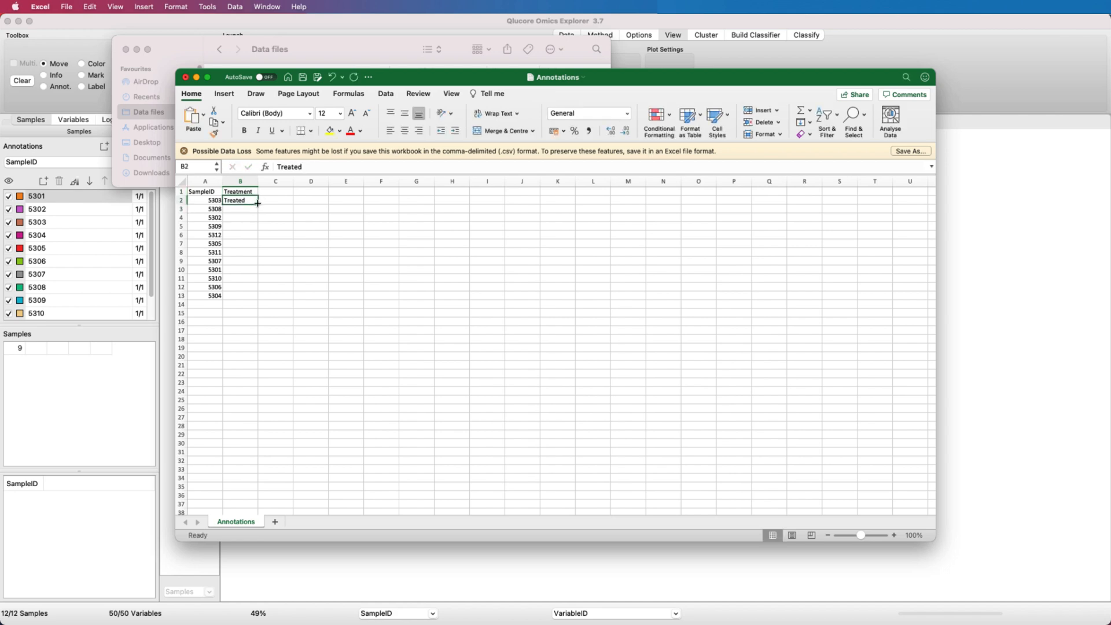
{"action": "left_click_drag", "start_coordinate": [240, 200], "coordinate": [239, 243]}
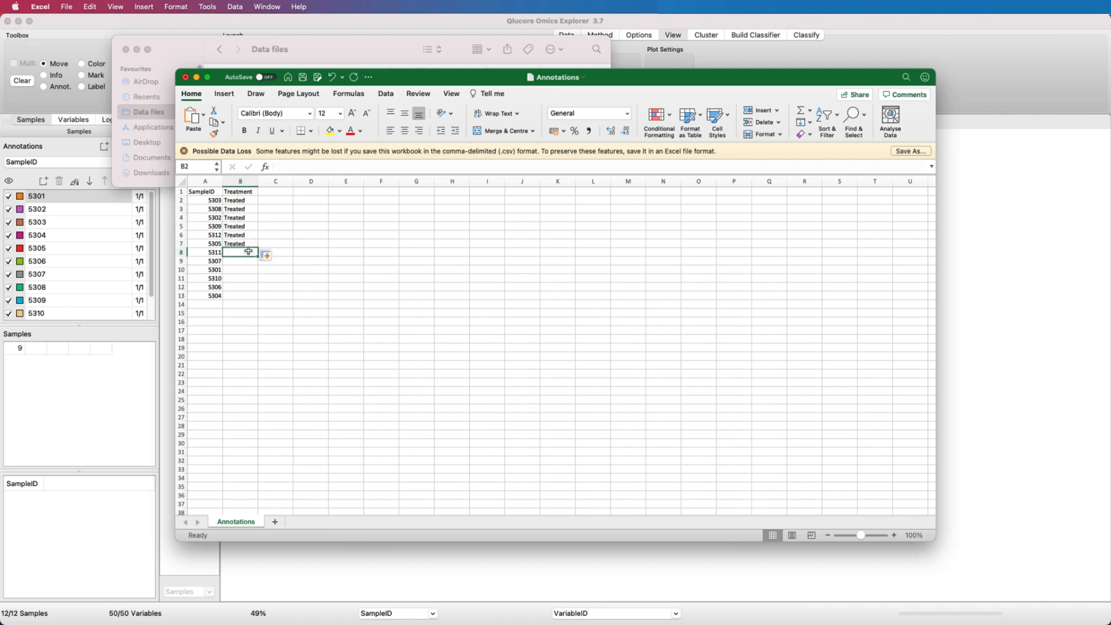
Mark the remaining six samples Control and save the edited Annotations file.
{"action": "type", "text": "Control"}
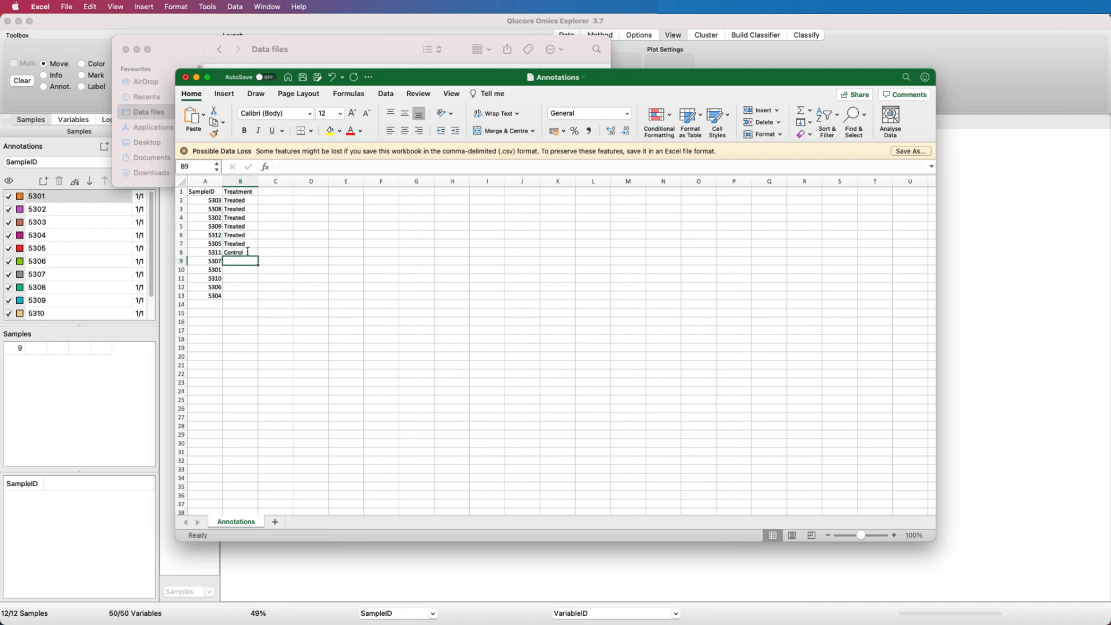
{"action": "left_click_drag", "start_coordinate": [240, 252], "coordinate": [250, 295]}
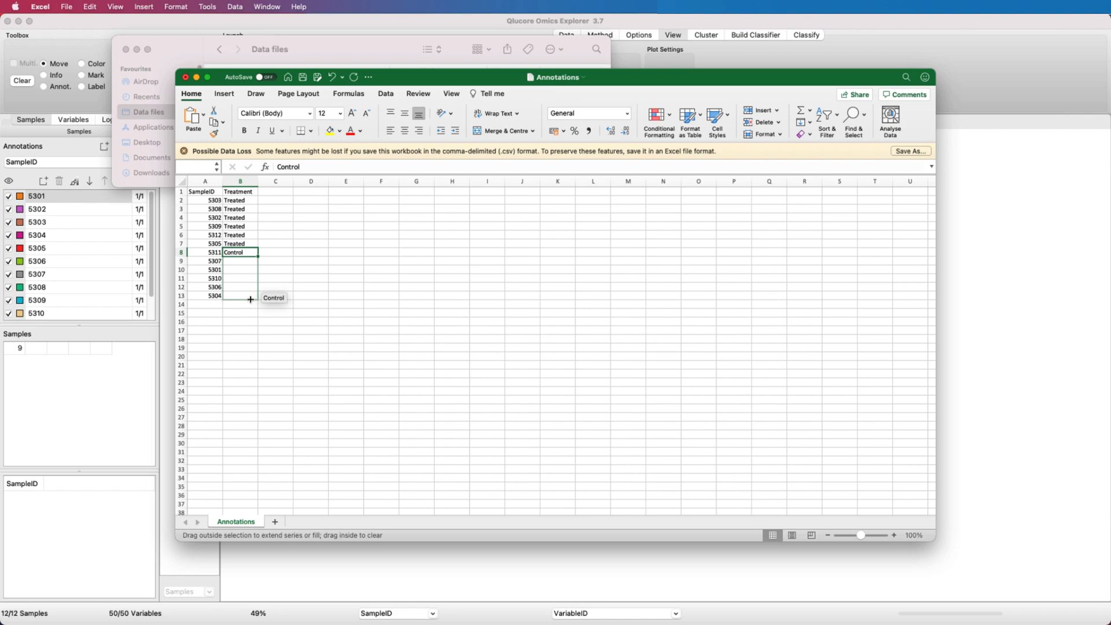
{"action": "left_click_drag", "start_coordinate": [250, 252], "coordinate": [250, 308]}
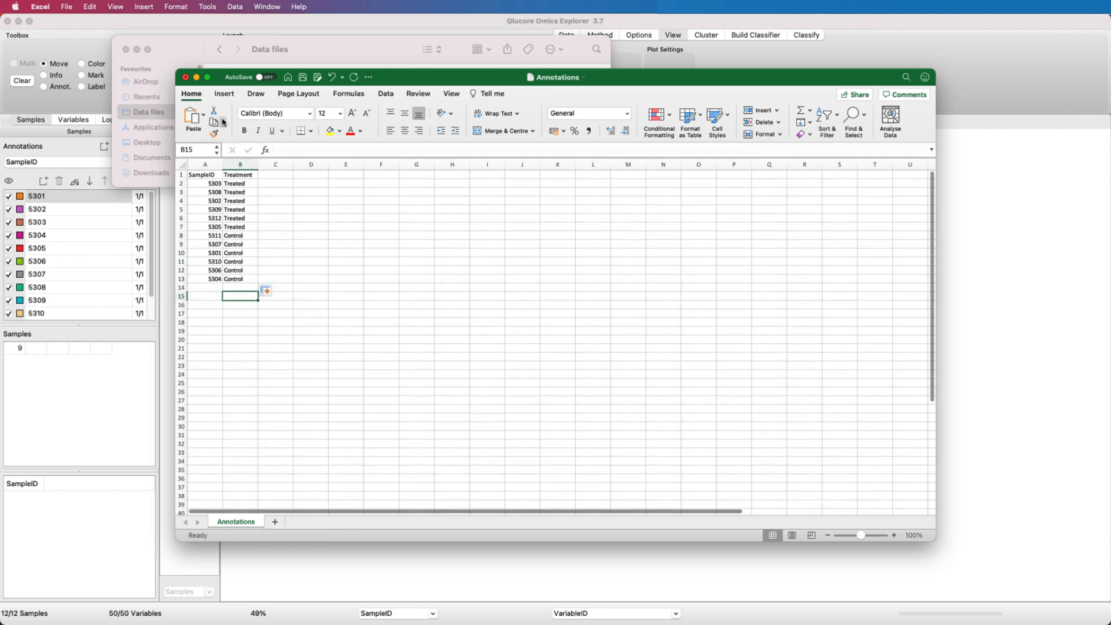
{"action": "mouse_move", "coordinate": [301, 77]}
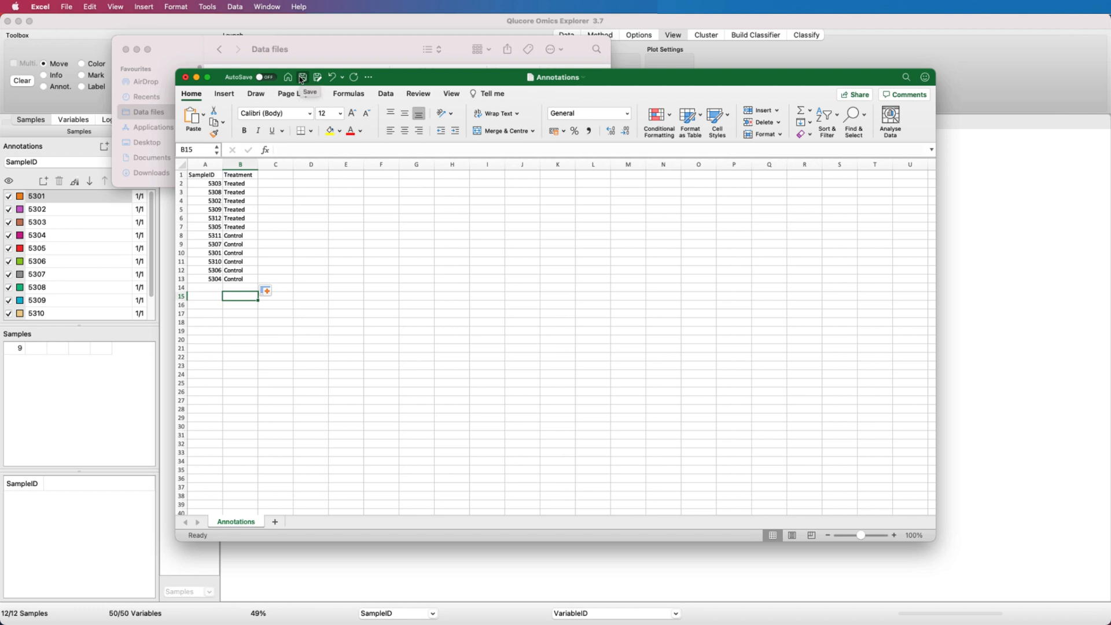
{"action": "left_click", "coordinate": [302, 76]}
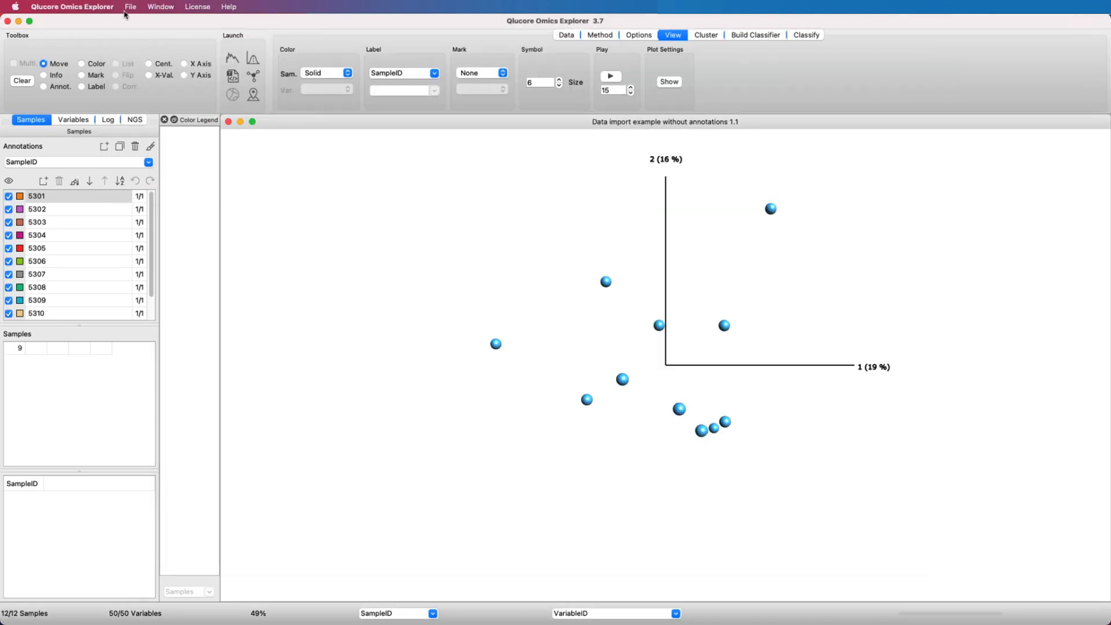
Import the Treatment annotation from Annotations.txt, splitting samples into Control and Treated.
{"action": "left_click", "coordinate": [131, 7]}
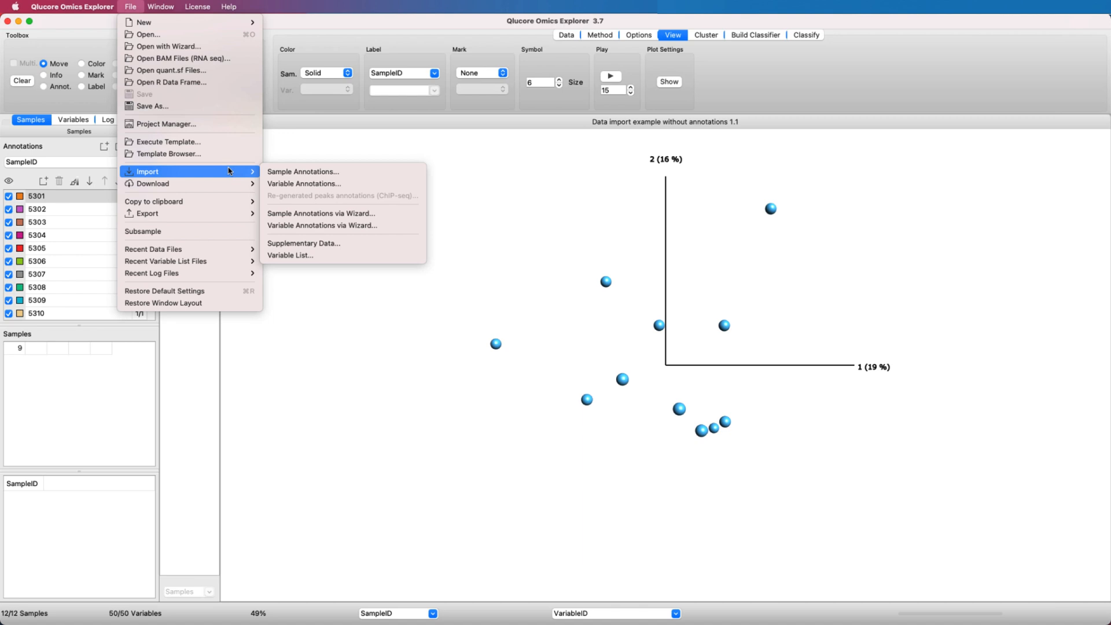
{"action": "left_click", "coordinate": [302, 172]}
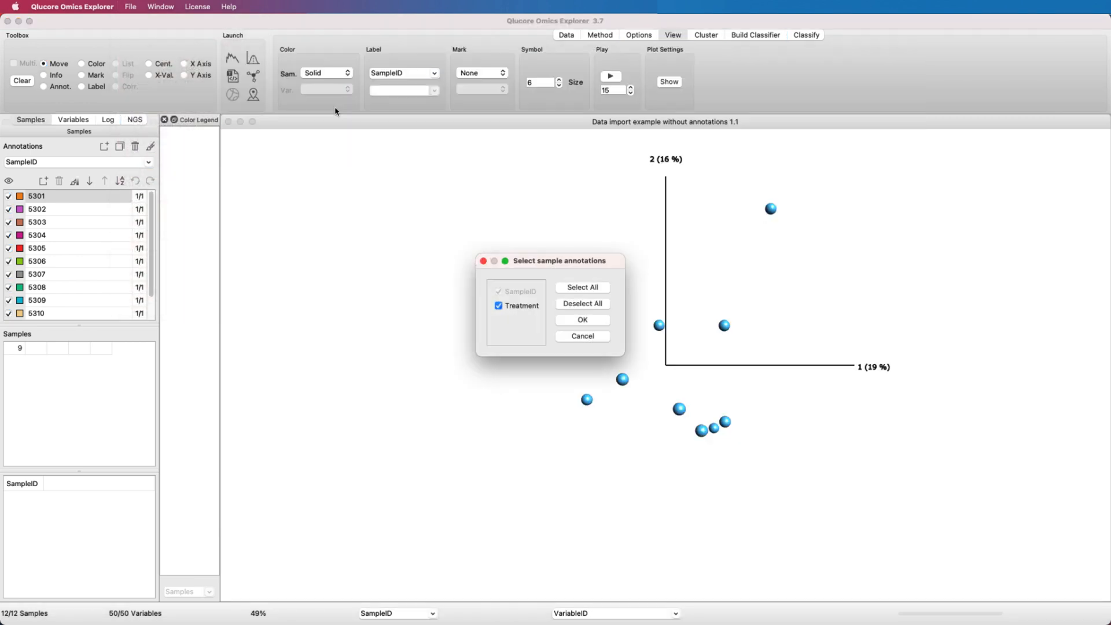
{"action": "left_click", "coordinate": [582, 319]}
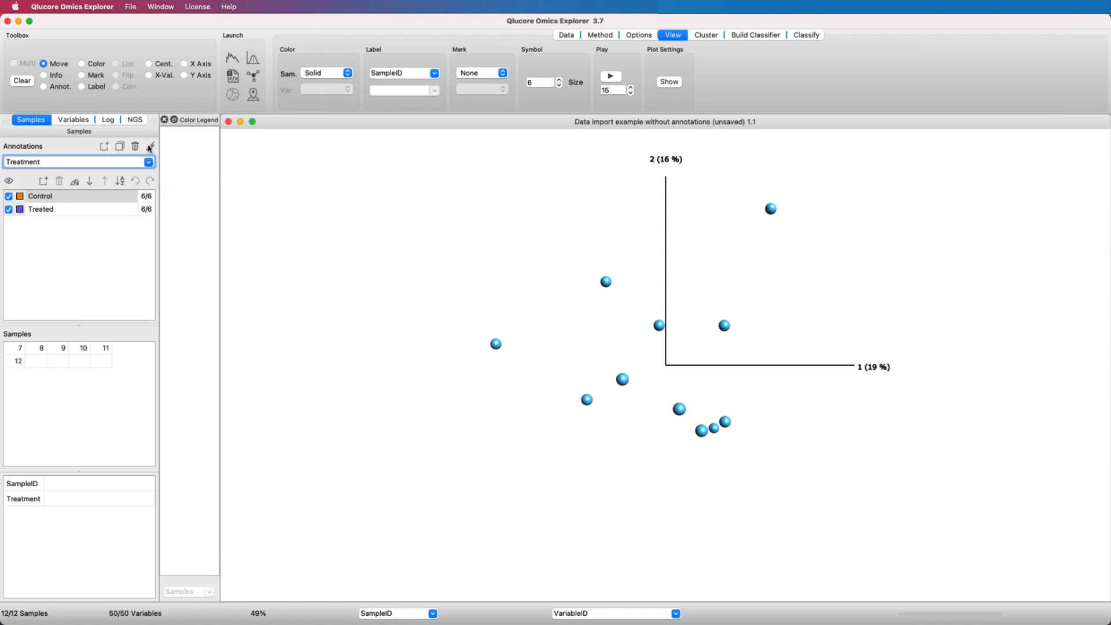
{"action": "left_click", "coordinate": [323, 73]}
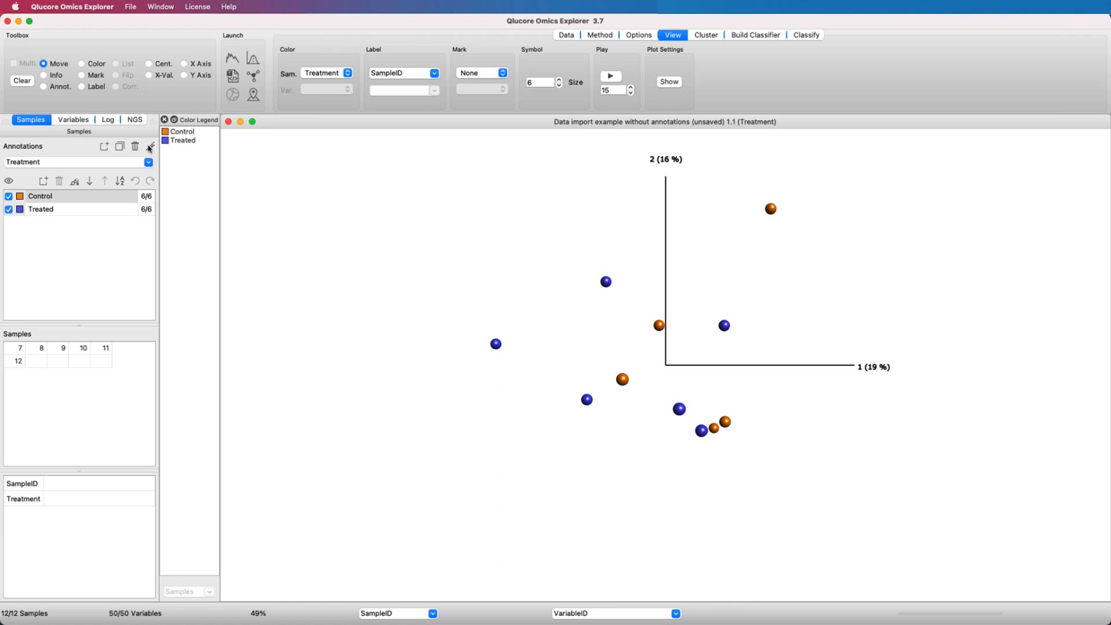
{"action": "mouse_move", "coordinate": [149, 147]}
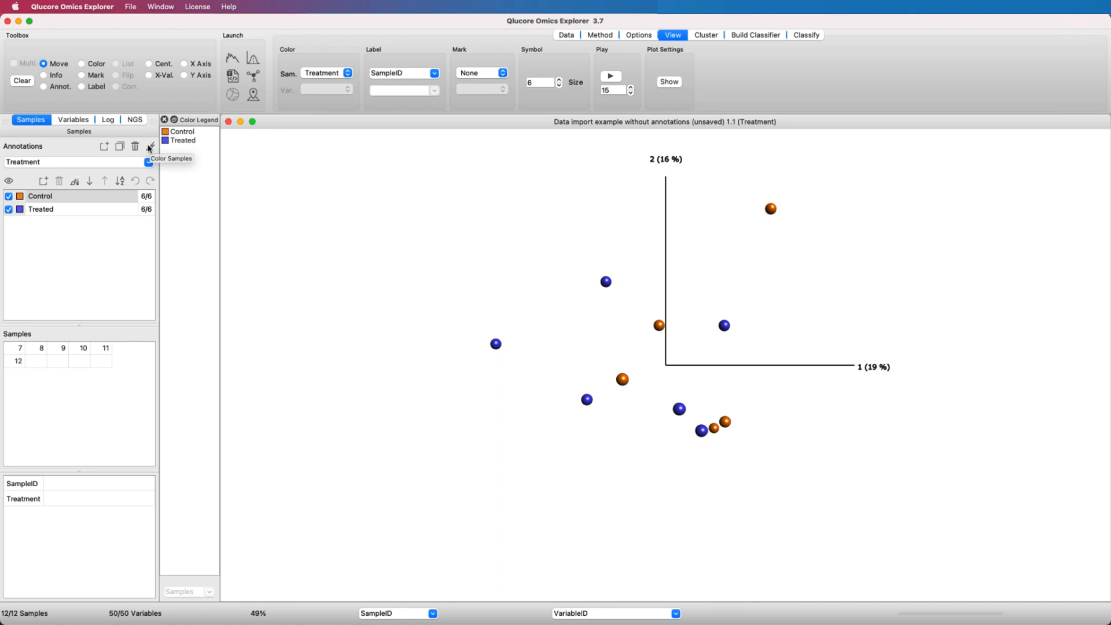
{"action": "mouse_move", "coordinate": [264, 158]}
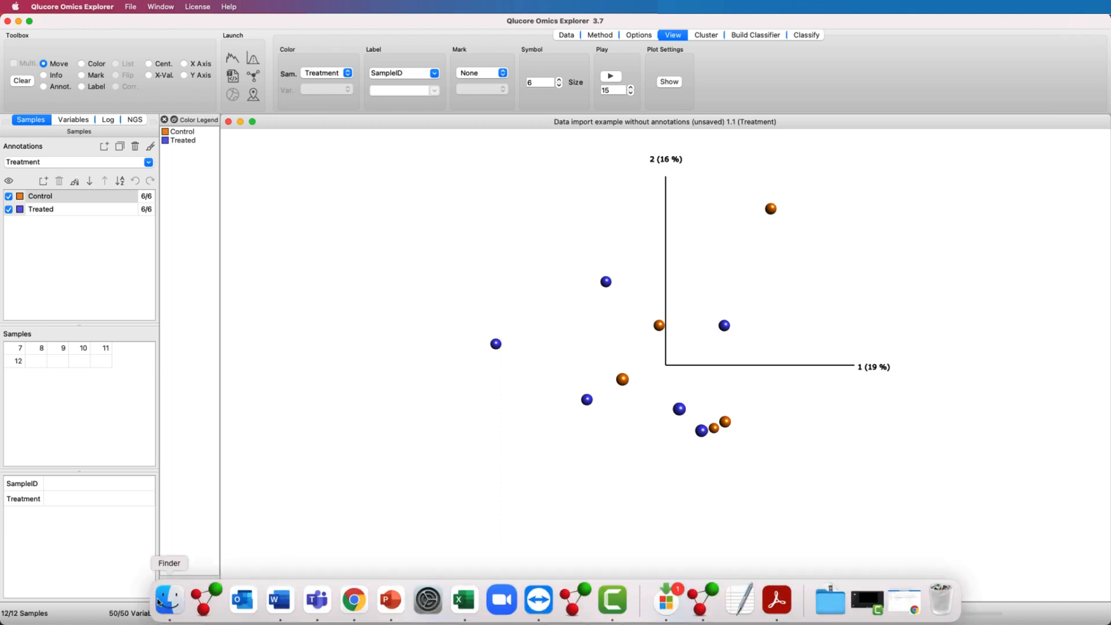
Load Sample annotations1.xlsx from Data files into Microsoft Excel.
{"action": "left_click", "coordinate": [169, 601]}
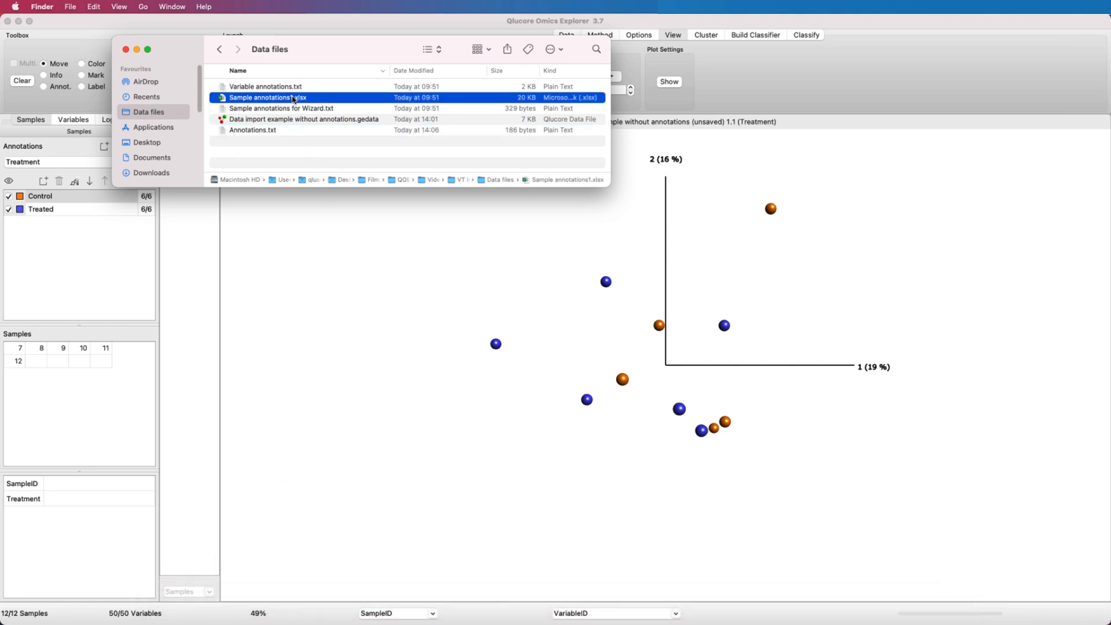
{"action": "right_click", "coordinate": [290, 97]}
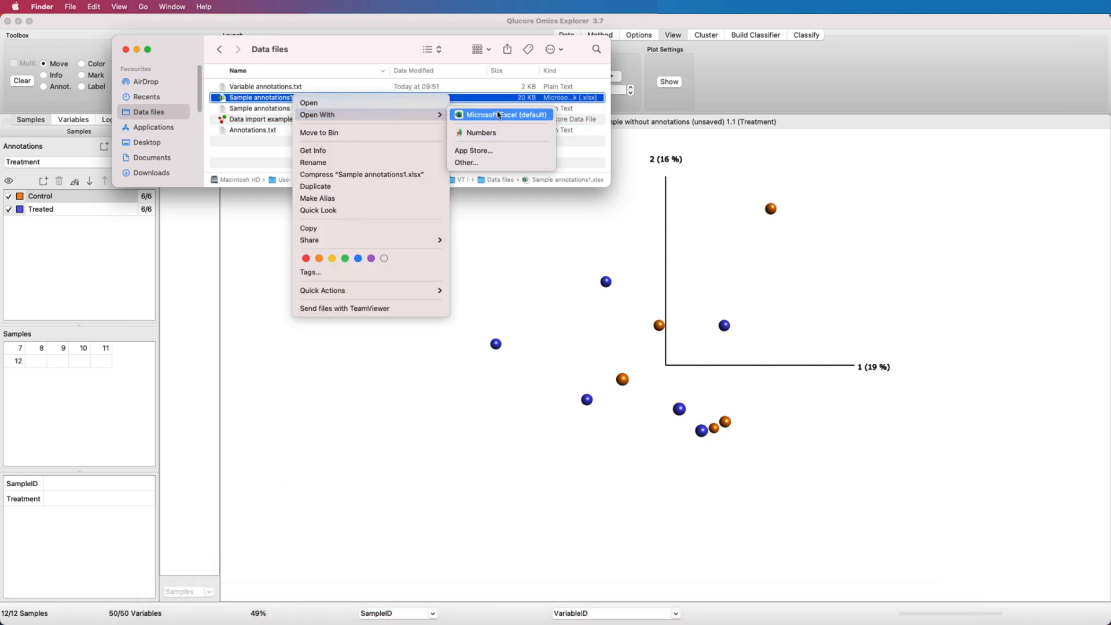
{"action": "left_click", "coordinate": [506, 115]}
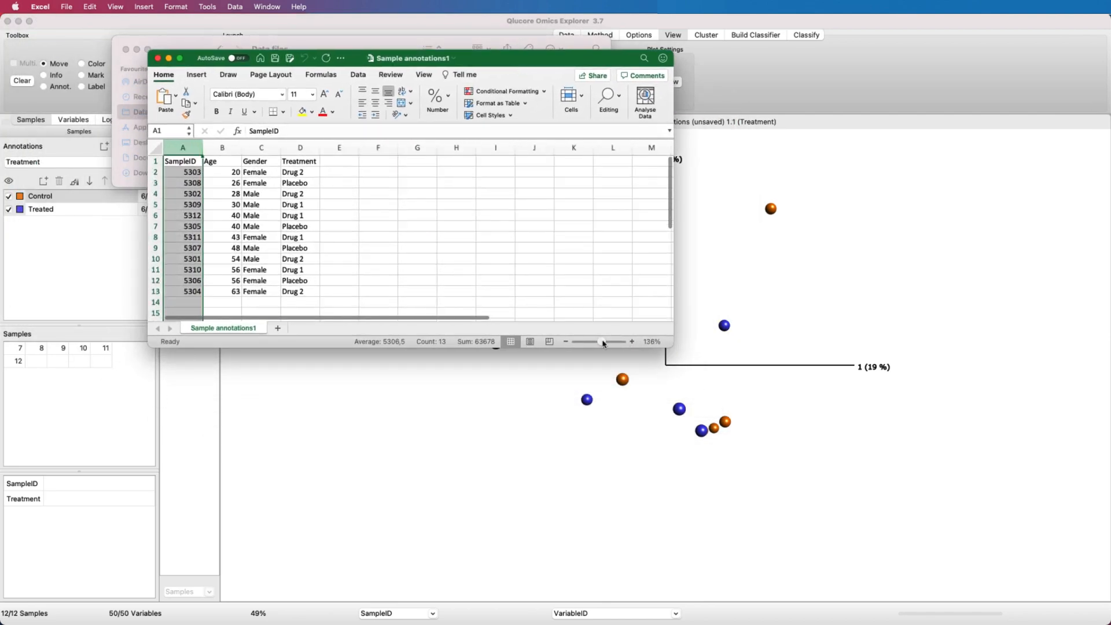
{"action": "left_click", "coordinate": [183, 171]}
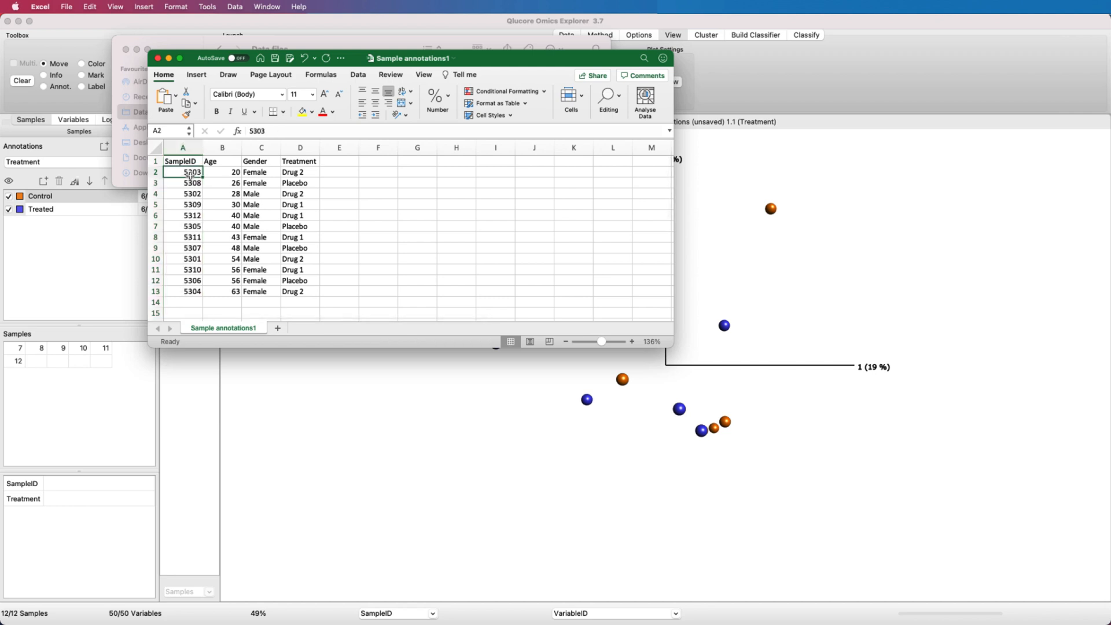
{"action": "left_click_drag", "start_coordinate": [183, 147], "coordinate": [223, 147]}
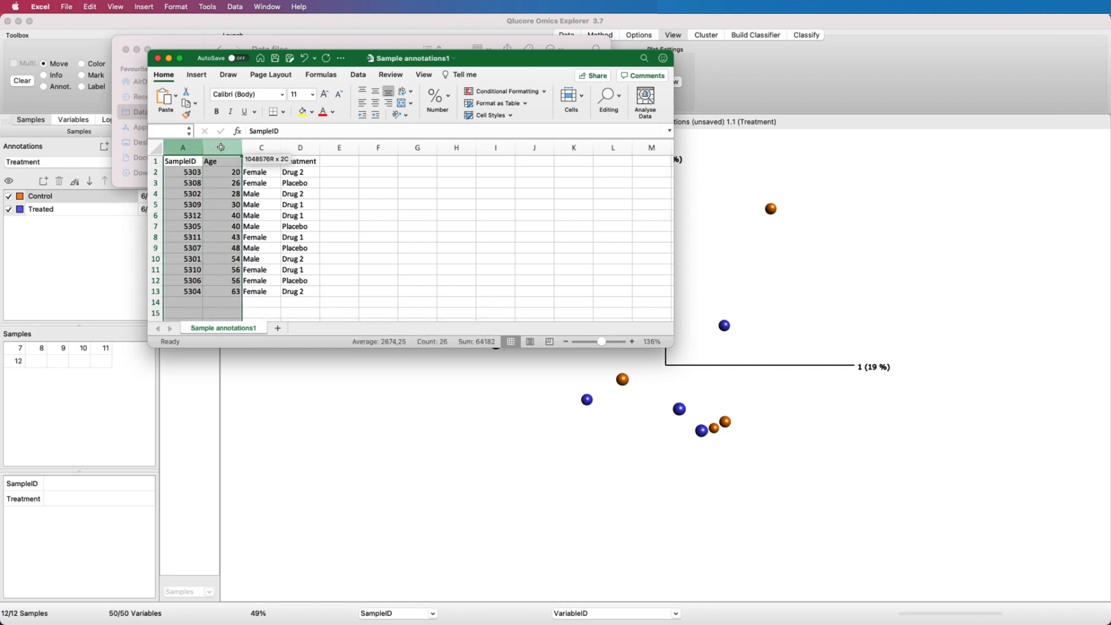
{"action": "left_click", "coordinate": [182, 171]}
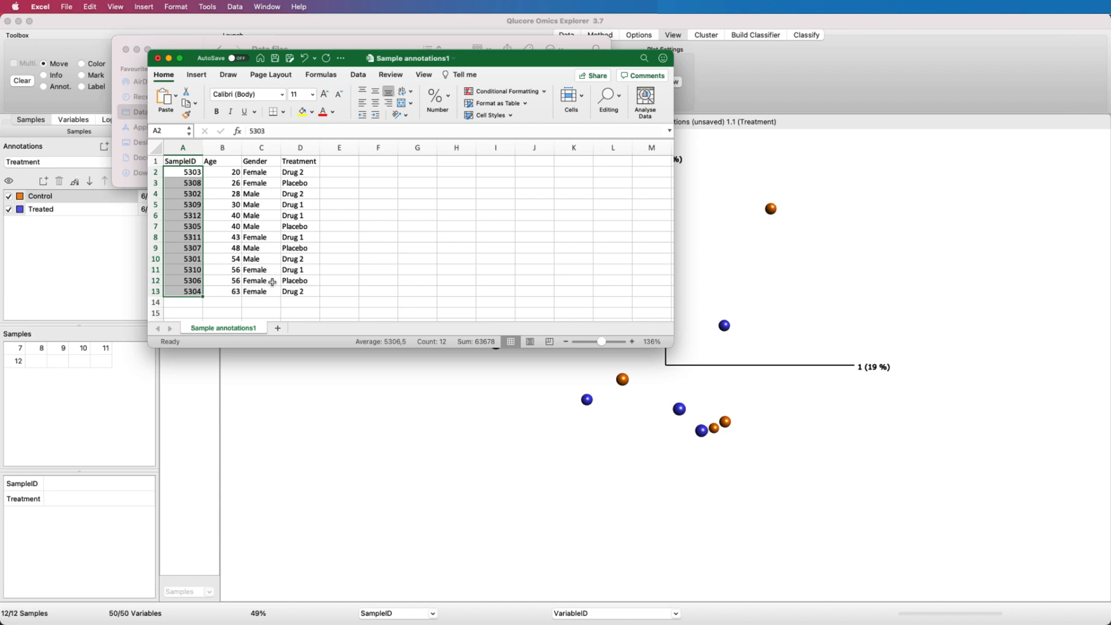
{"action": "left_click", "coordinate": [222, 161]}
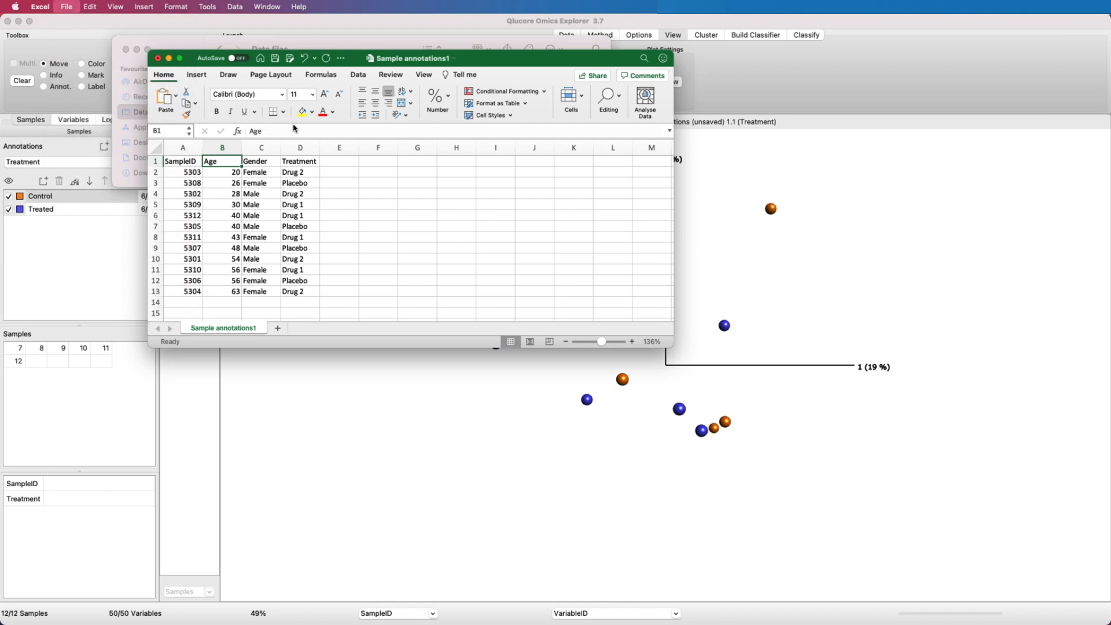
Save the workbook as tab-delimited text Sample annotations1.txt, keeping the format.
{"action": "left_click", "coordinate": [472, 252]}
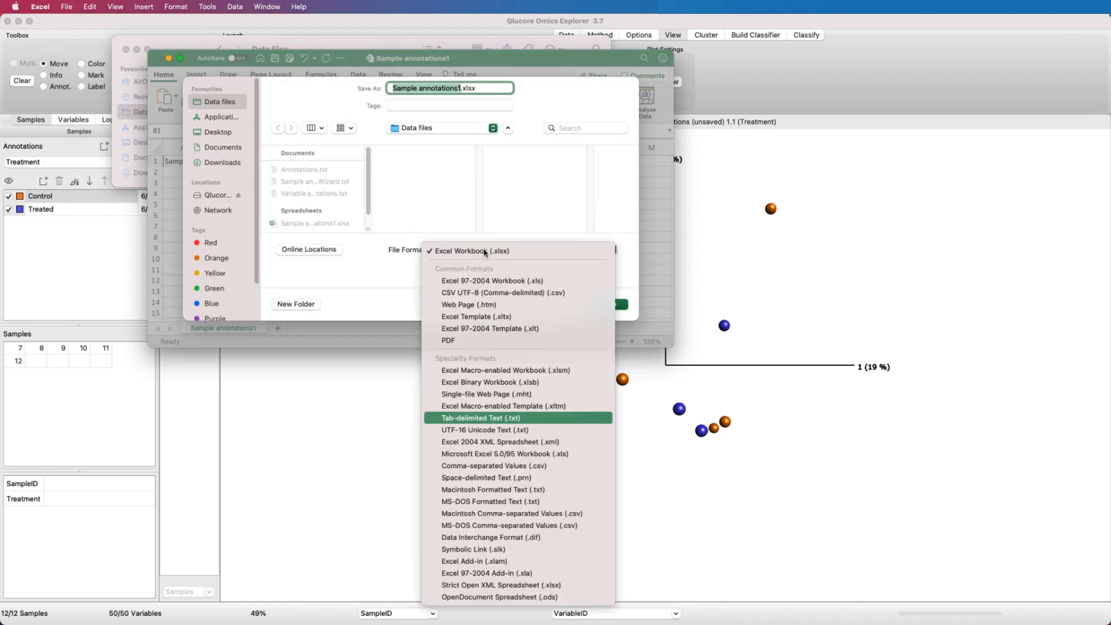
{"action": "left_click", "coordinate": [486, 418]}
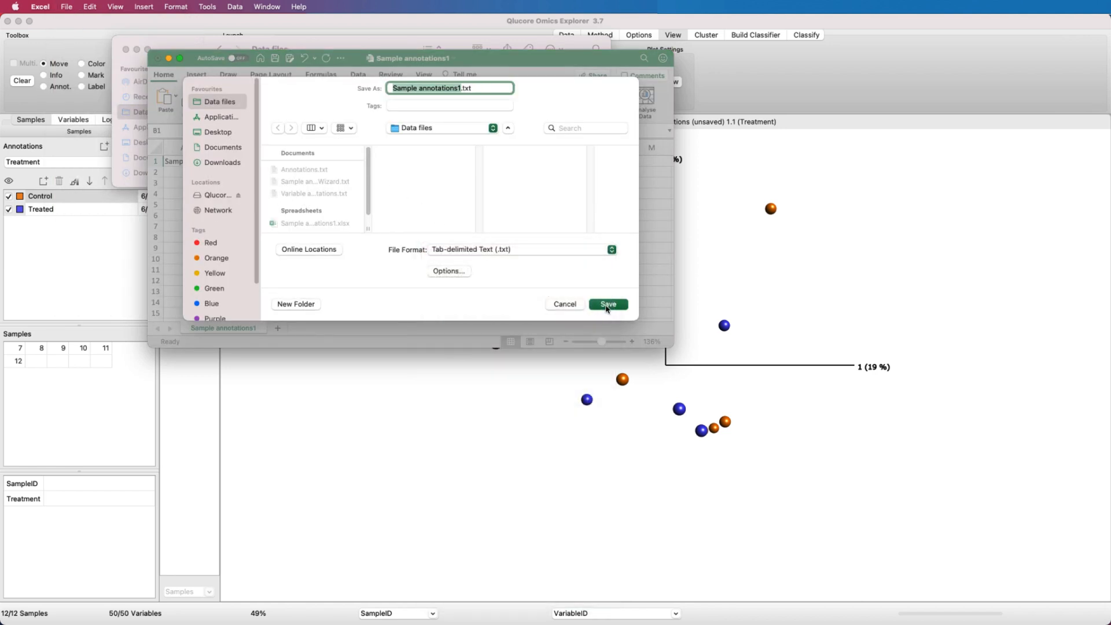
{"action": "left_click", "coordinate": [608, 304]}
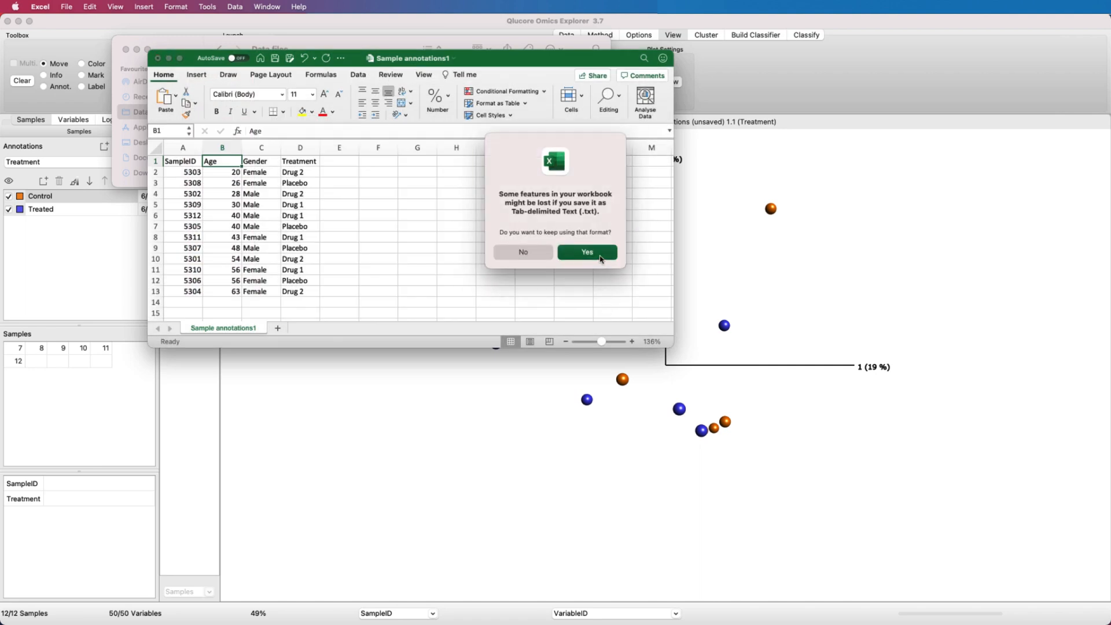
{"action": "left_click", "coordinate": [585, 252]}
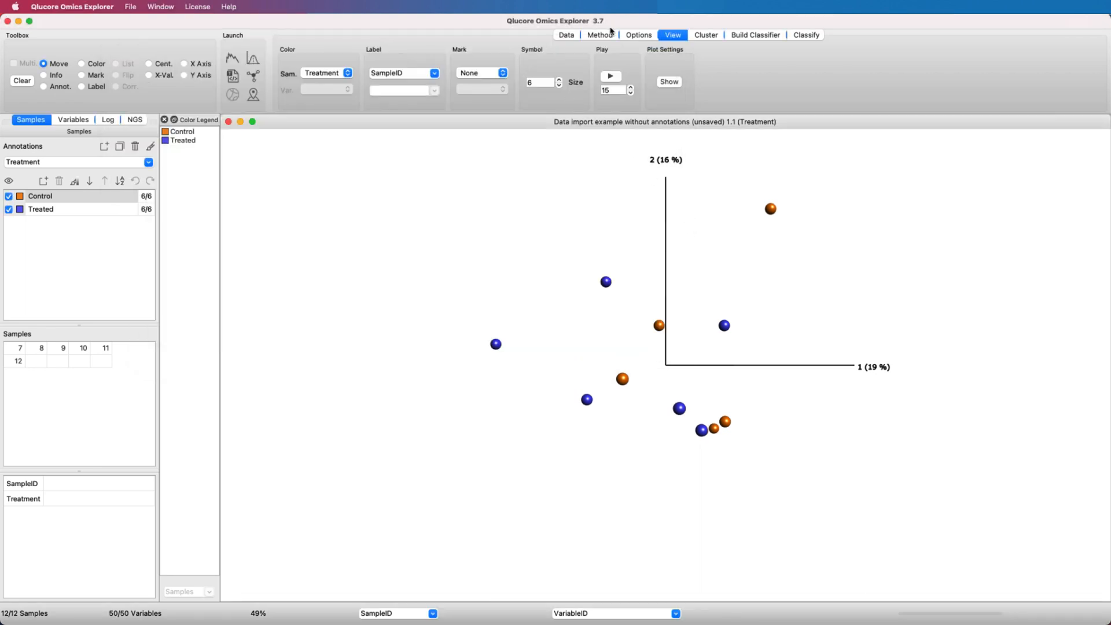
{"action": "left_click", "coordinate": [566, 35]}
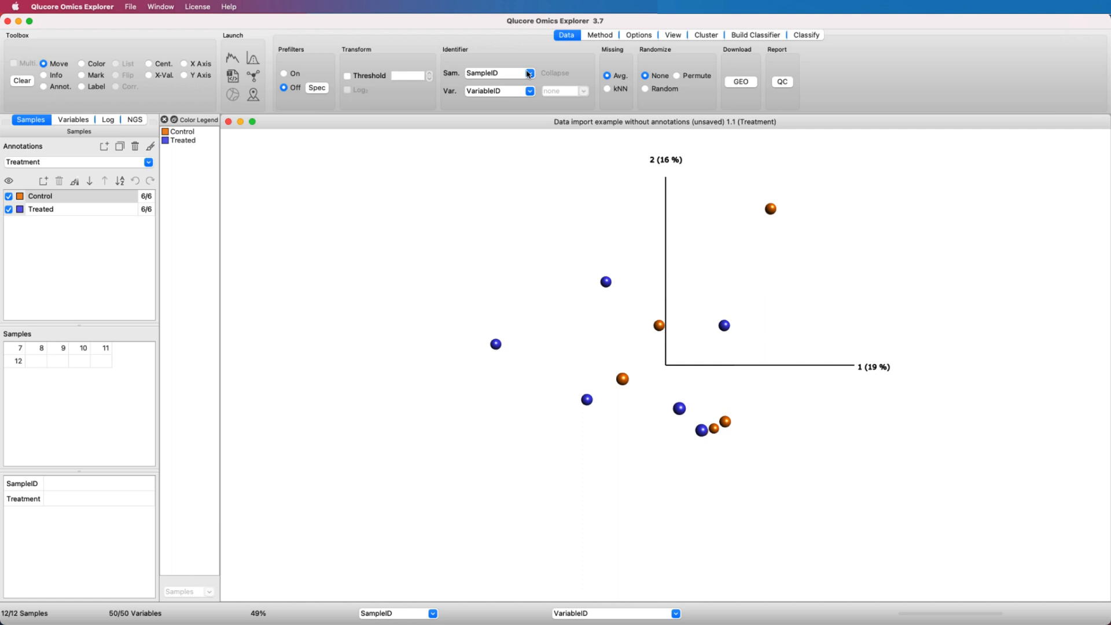
{"action": "mouse_move", "coordinate": [531, 90]}
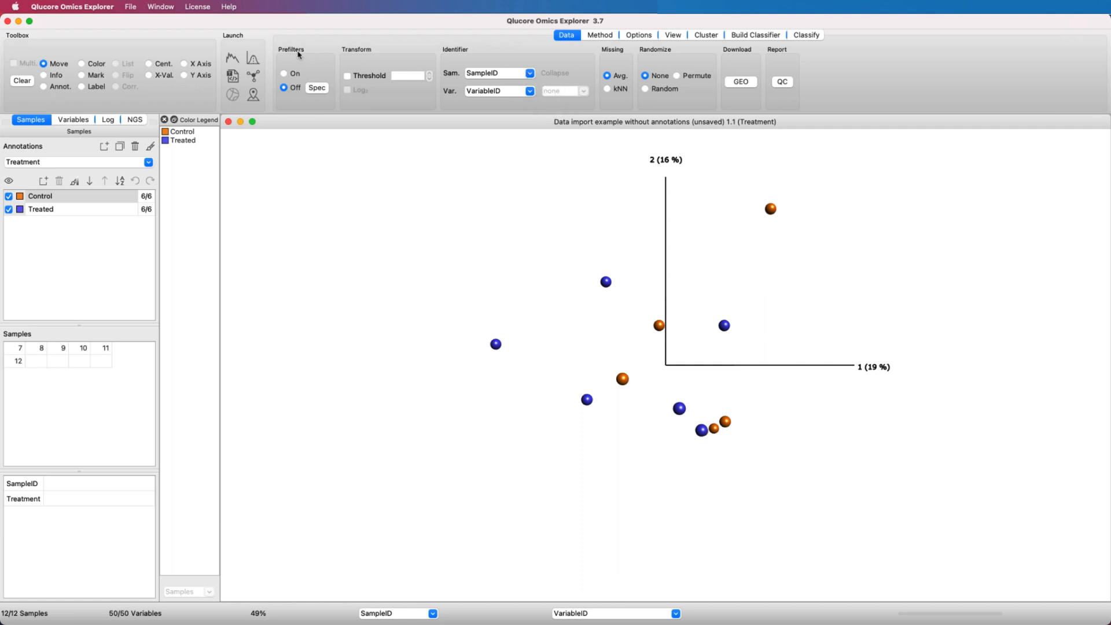
{"action": "mouse_move", "coordinate": [263, 42]}
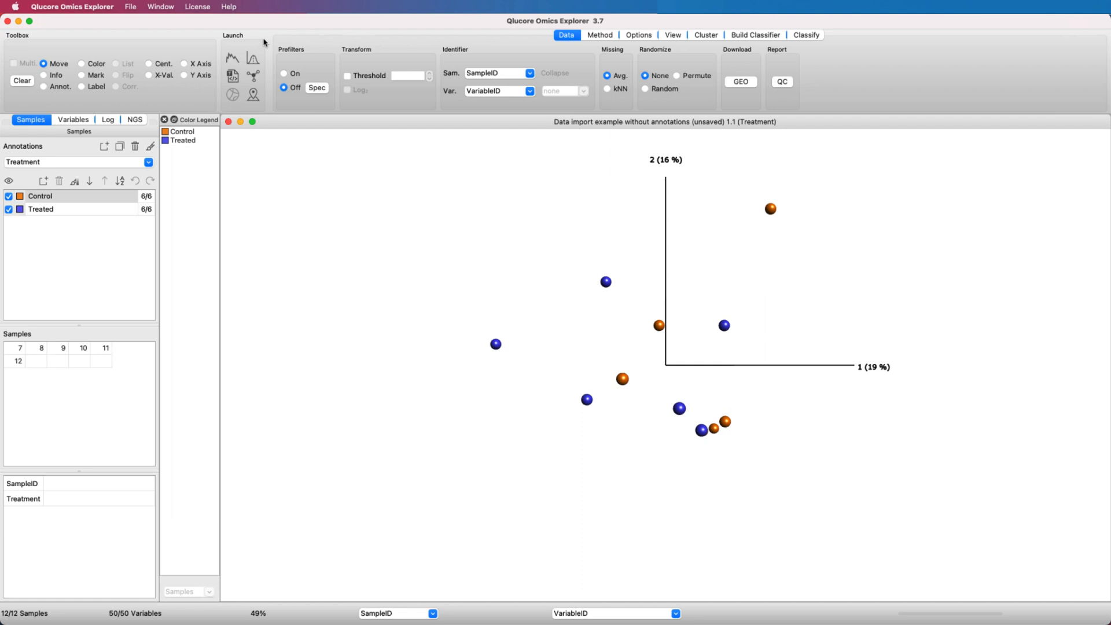
Bring up the file commands over the Treatment-colored PCA plot.
{"action": "left_click", "coordinate": [129, 7]}
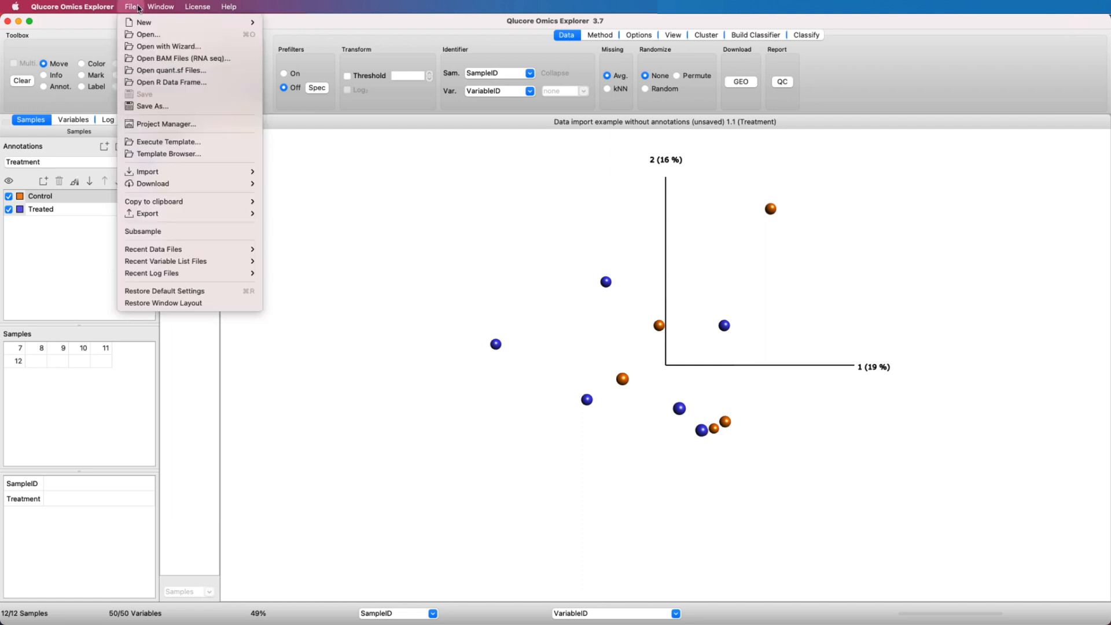
{"action": "mouse_move", "coordinate": [147, 171]}
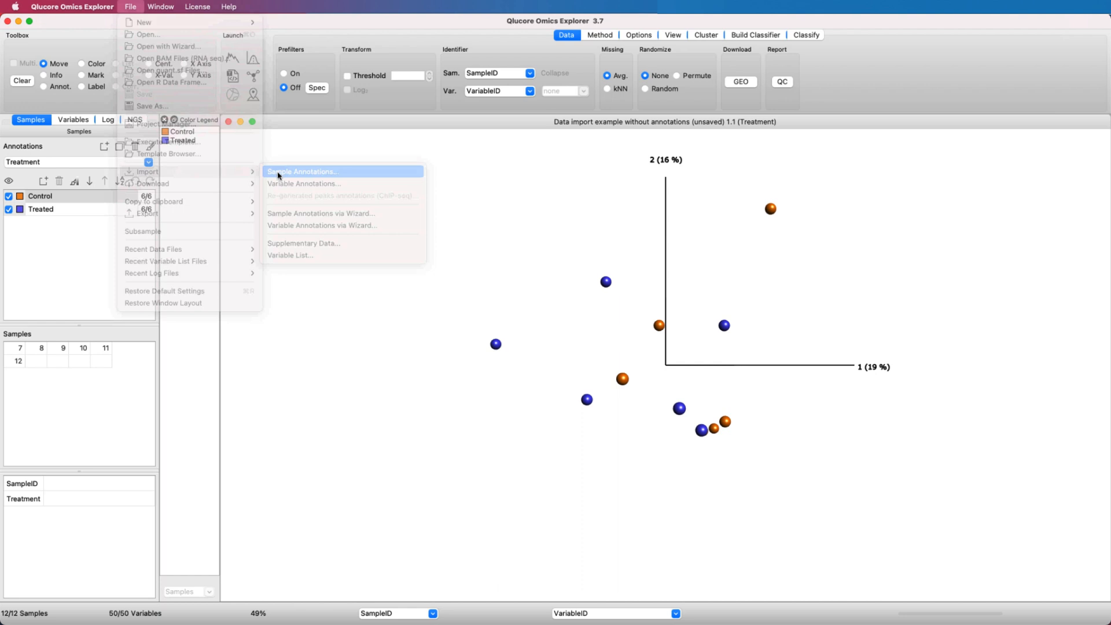
Import Age, Gender and Treatment from Sample annotations1.txt and view the Gender groups.
{"action": "left_click", "coordinate": [302, 171]}
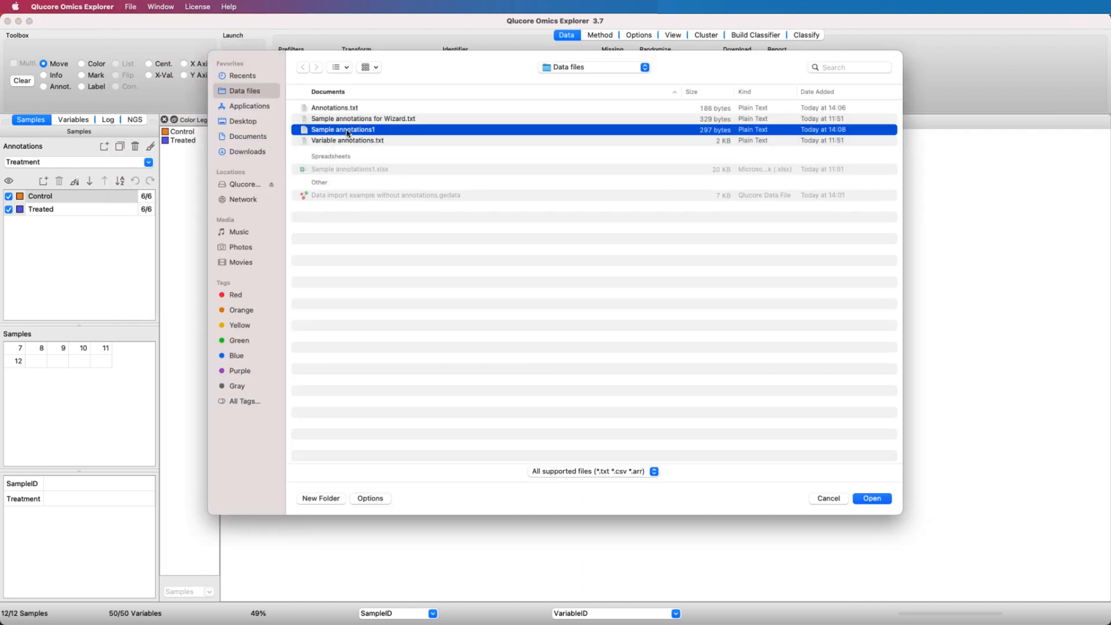
{"action": "left_click", "coordinate": [870, 497]}
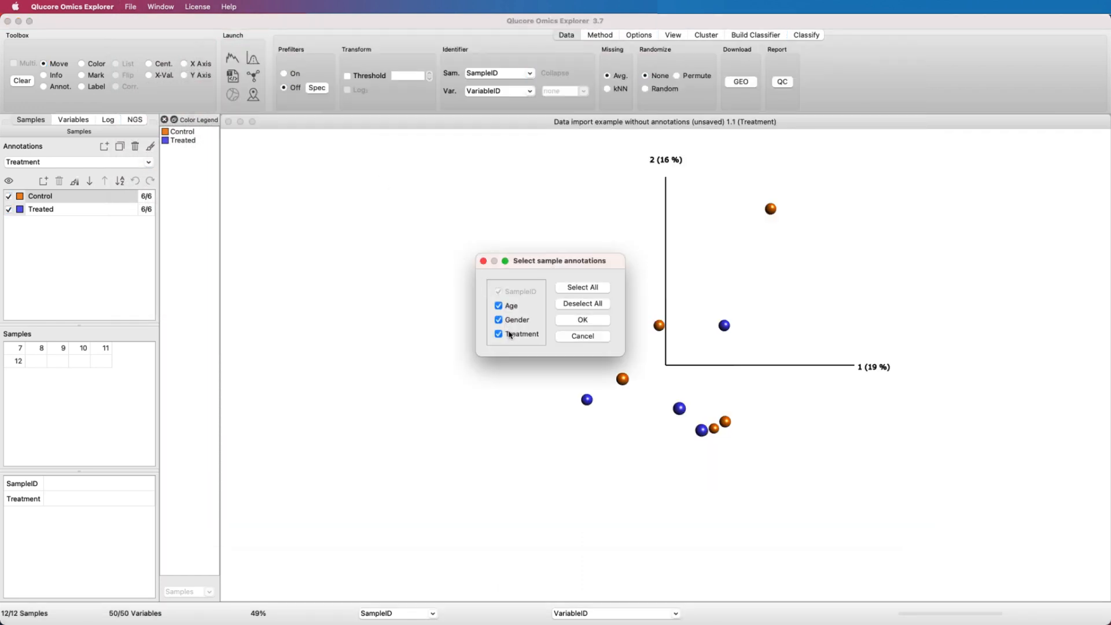
{"action": "left_click", "coordinate": [583, 320]}
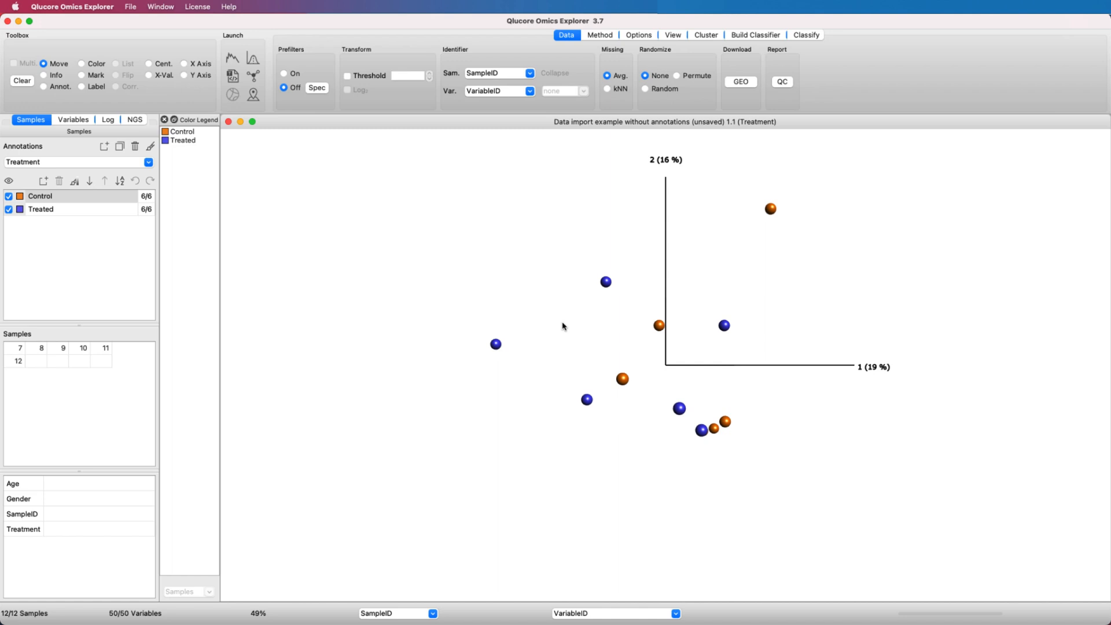
{"action": "mouse_move", "coordinate": [217, 201]}
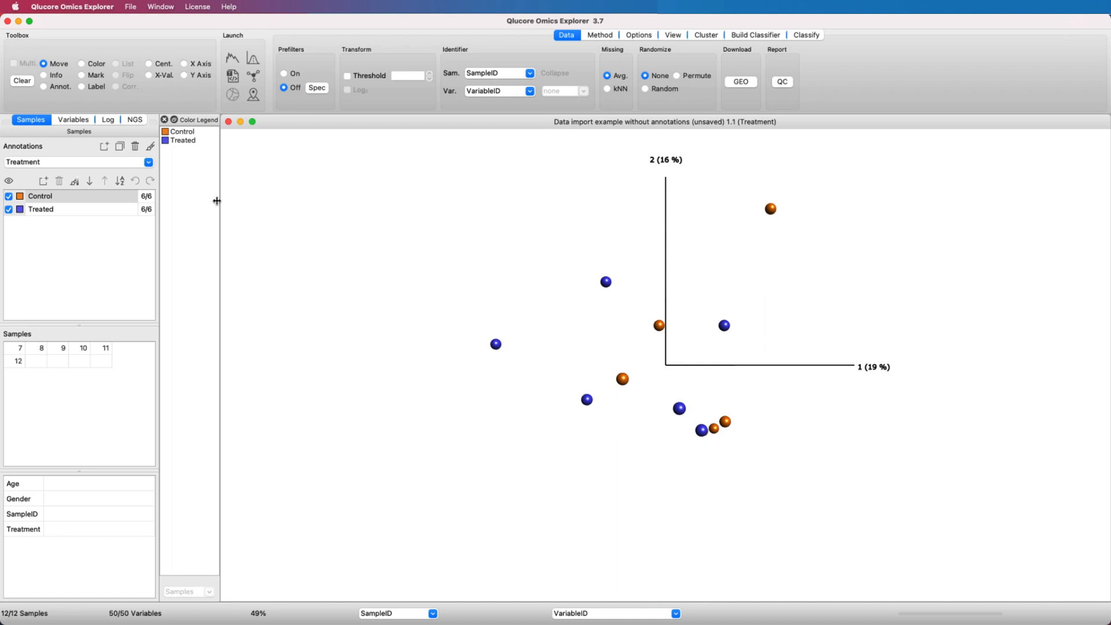
{"action": "left_click", "coordinate": [148, 162]}
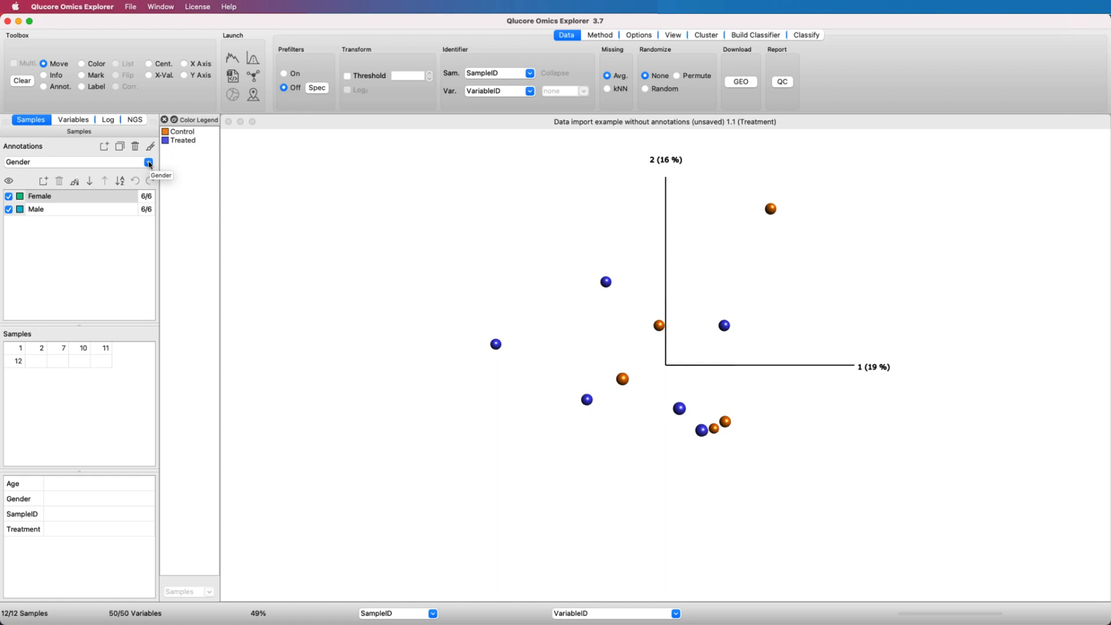
{"action": "left_click", "coordinate": [73, 119]}
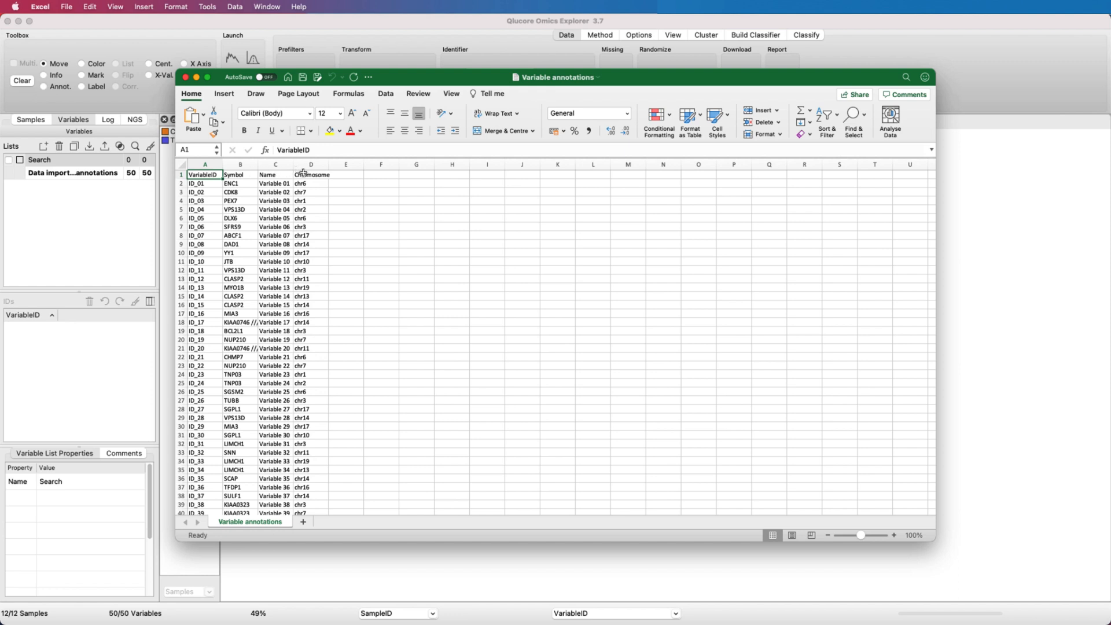
Close the reviewed Variable annotations workbook in Excel.
{"action": "left_click", "coordinate": [310, 175]}
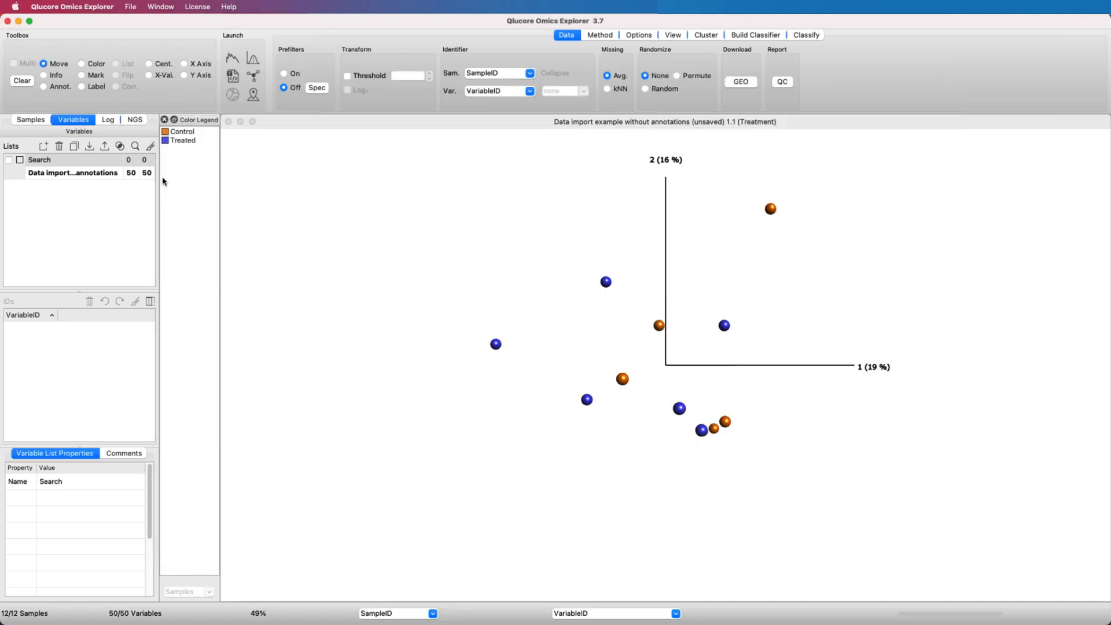
Import the variable annotations Symbol, Name and Chromosome.
{"action": "left_click", "coordinate": [131, 7]}
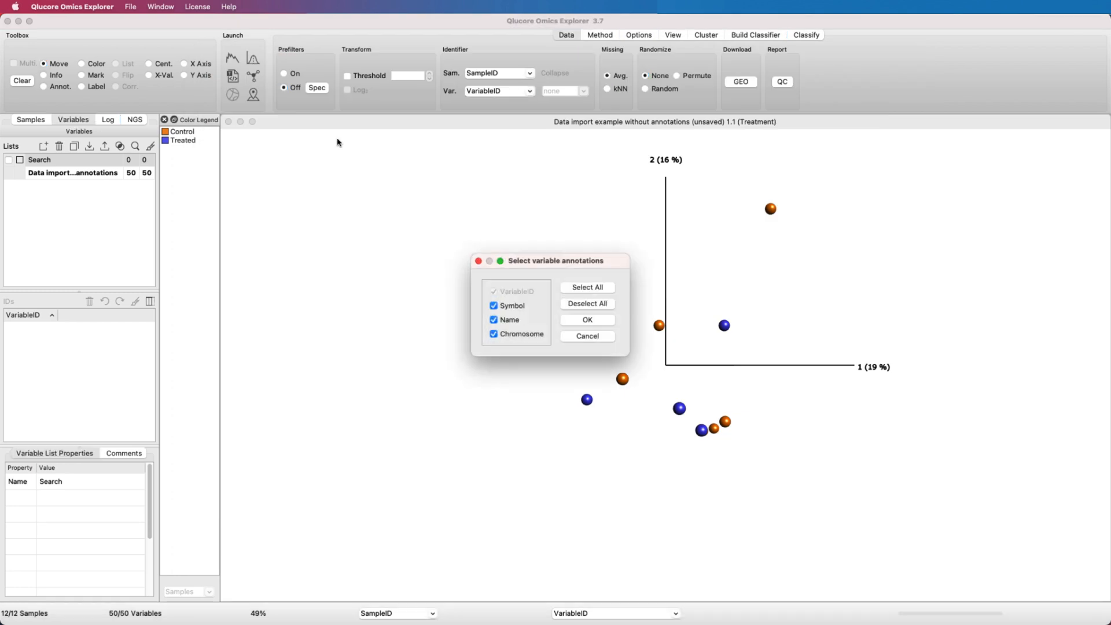
{"action": "left_click", "coordinate": [587, 319]}
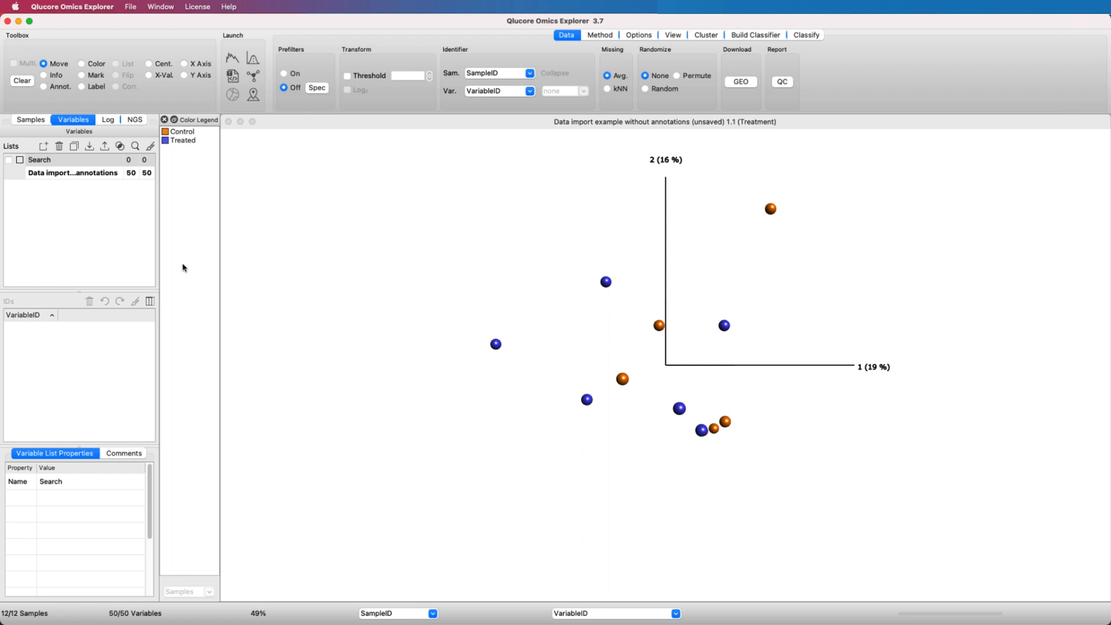
Show the Chromosome column beside VariableID in the variables table.
{"action": "left_click", "coordinate": [73, 173]}
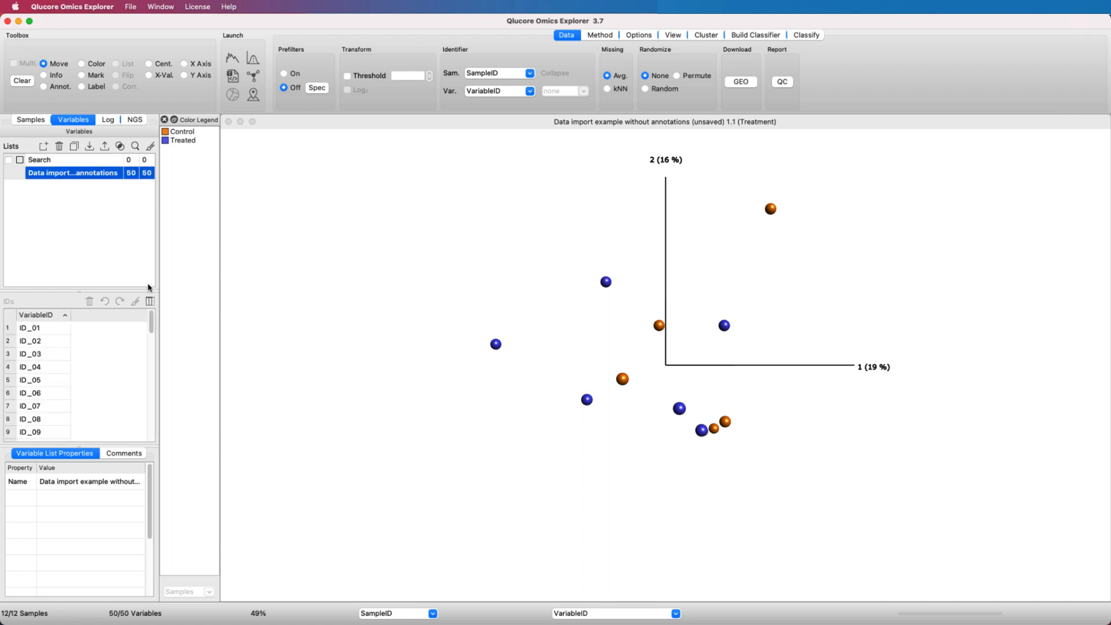
{"action": "left_click", "coordinate": [149, 301]}
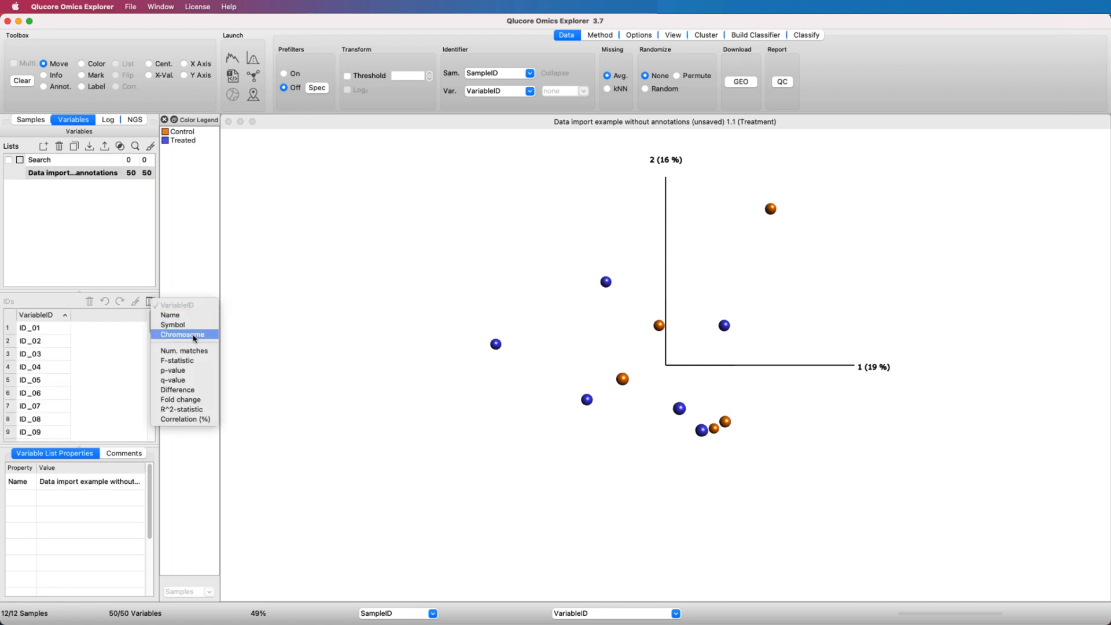
{"action": "left_click", "coordinate": [183, 334]}
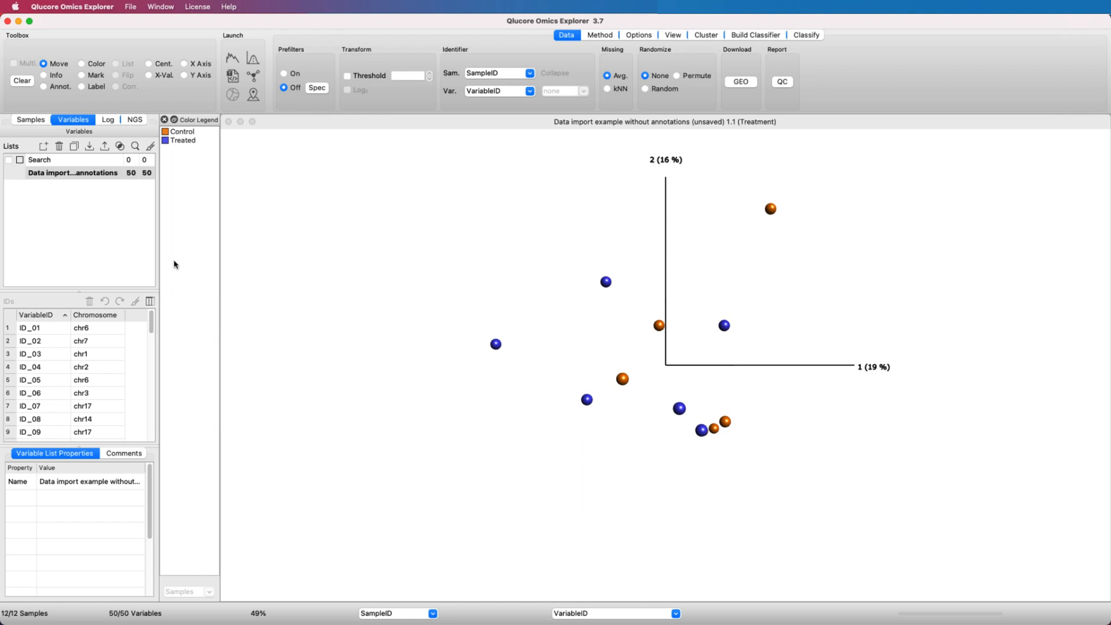
{"action": "left_click", "coordinate": [131, 7]}
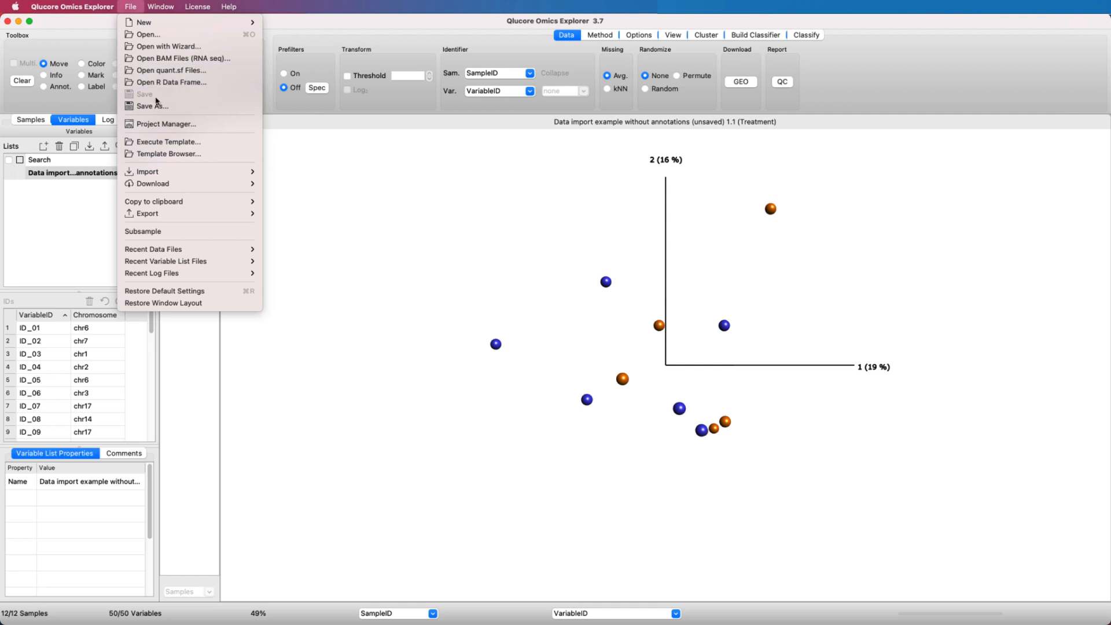
Save the data as Data import example without annotations_new and close its window.
{"action": "left_click", "coordinate": [150, 105]}
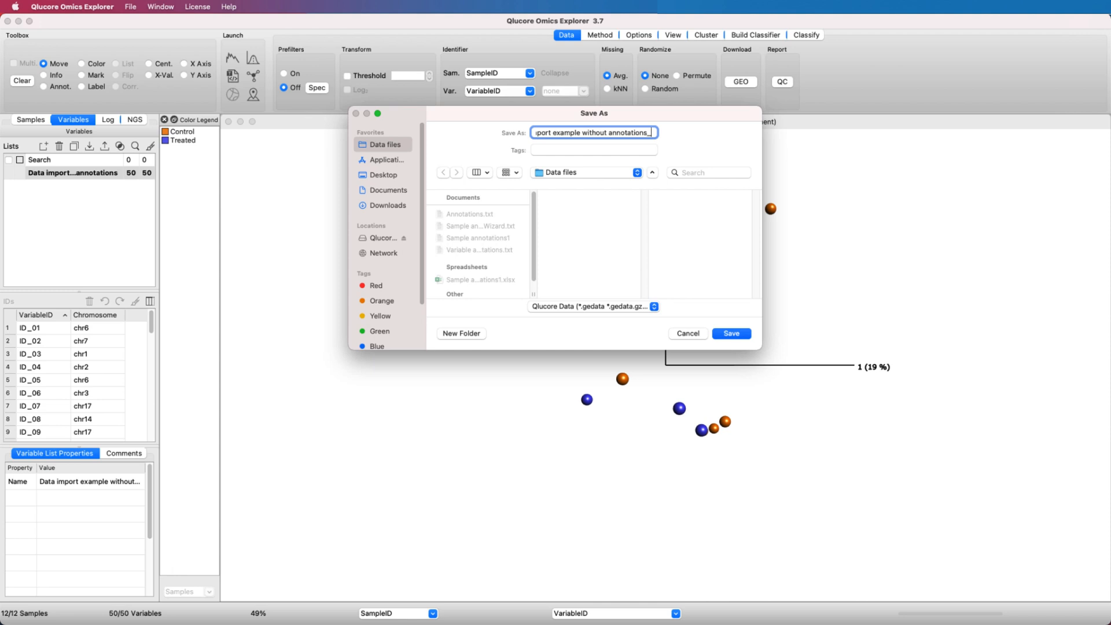
{"action": "type", "text": "_new"}
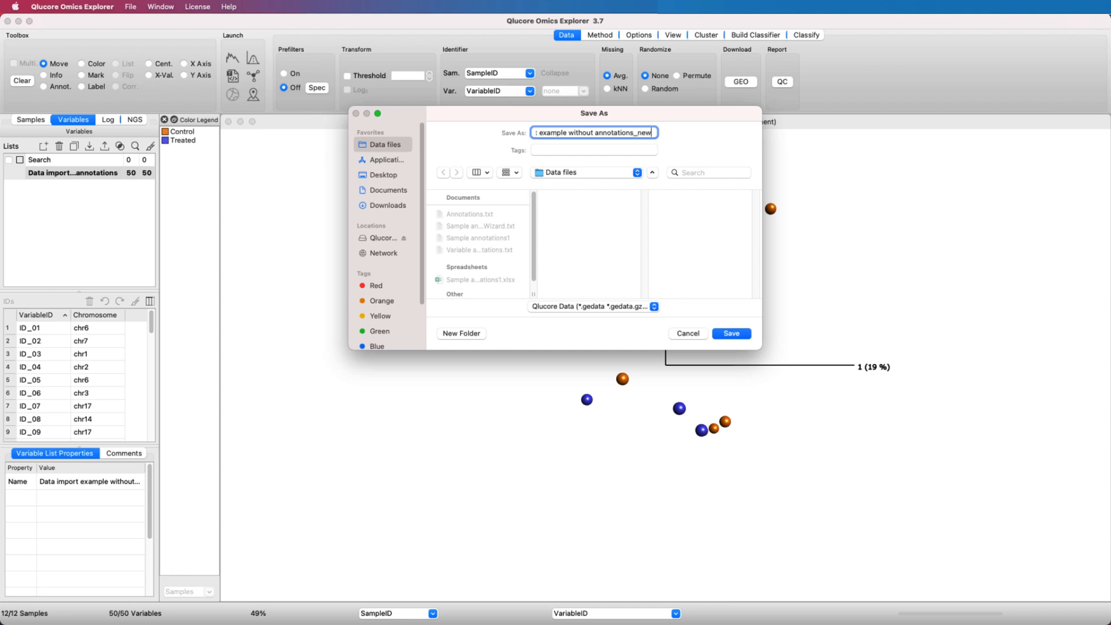
{"action": "left_click", "coordinate": [730, 334]}
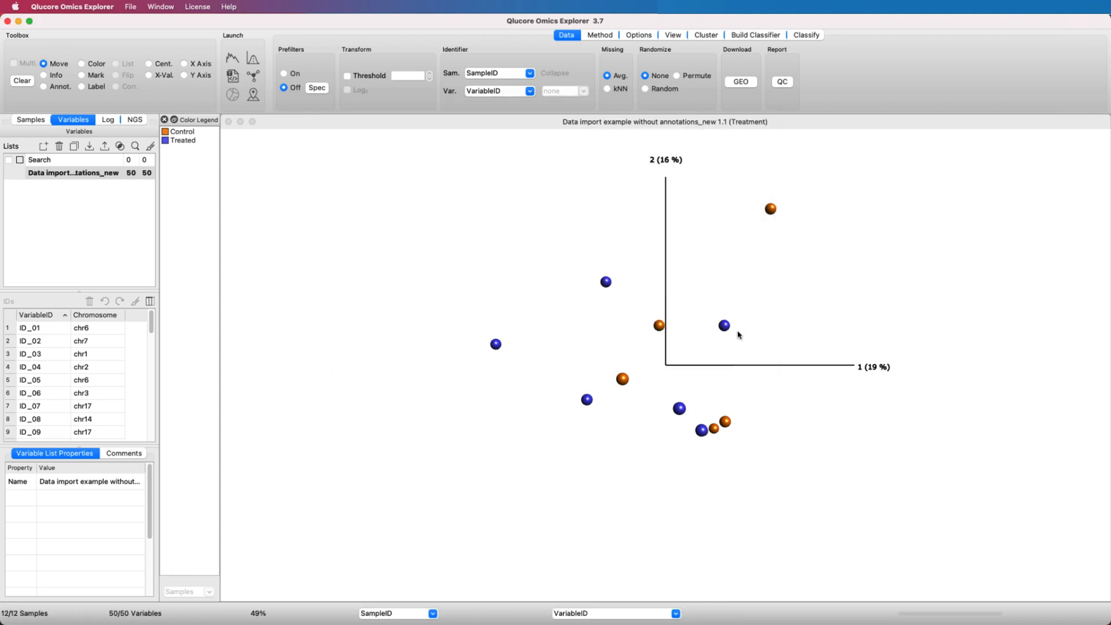
{"action": "left_click", "coordinate": [131, 7]}
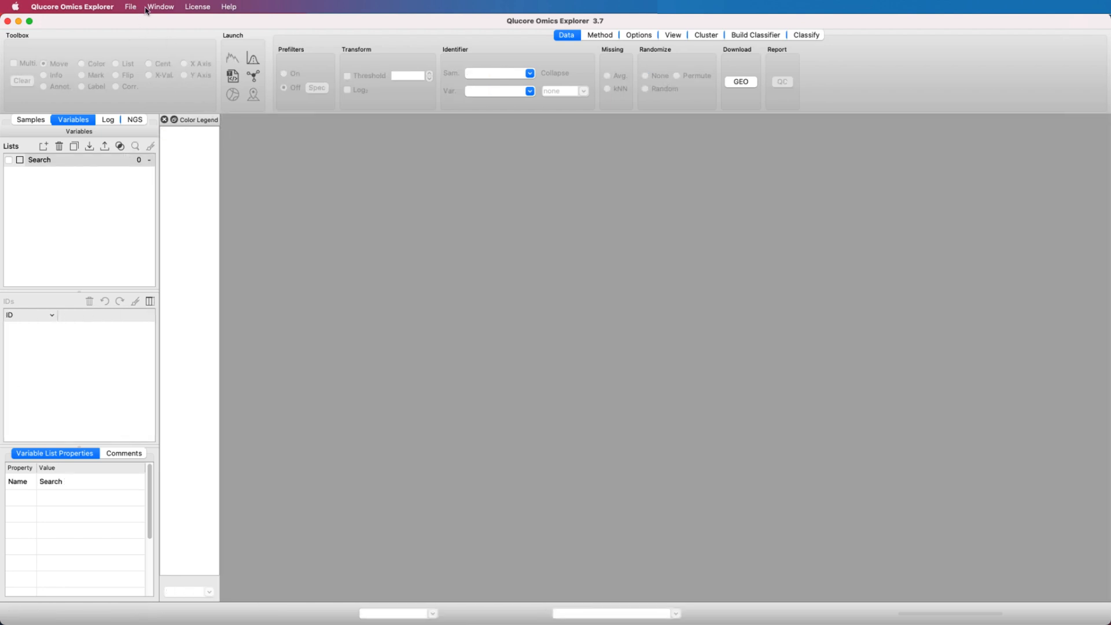
Reopen the original unannotated gedata and start the sample annotation wizard on 'Sample annotations for Wizard.txt'.
{"action": "left_click", "coordinate": [131, 7]}
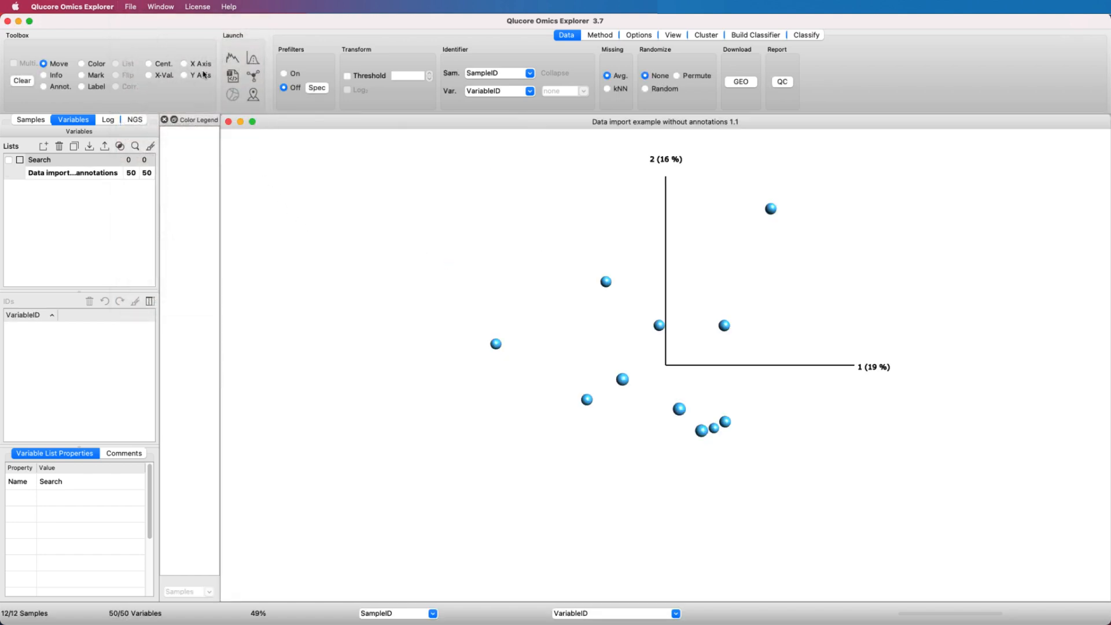
{"action": "left_click", "coordinate": [131, 7]}
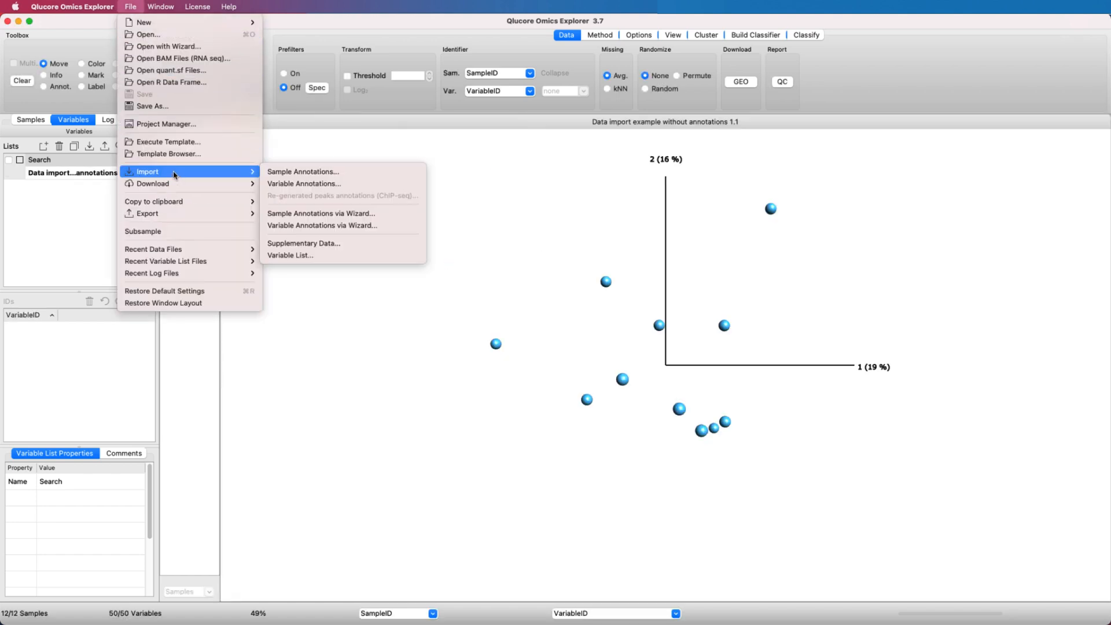
{"action": "left_click", "coordinate": [302, 172]}
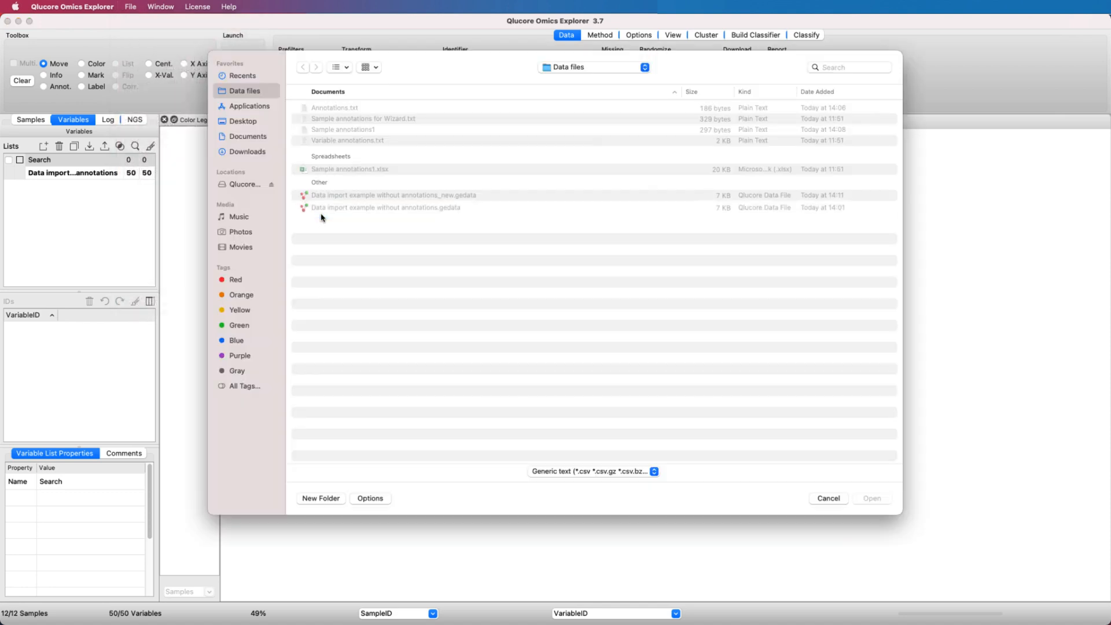
{"action": "left_click", "coordinate": [362, 118]}
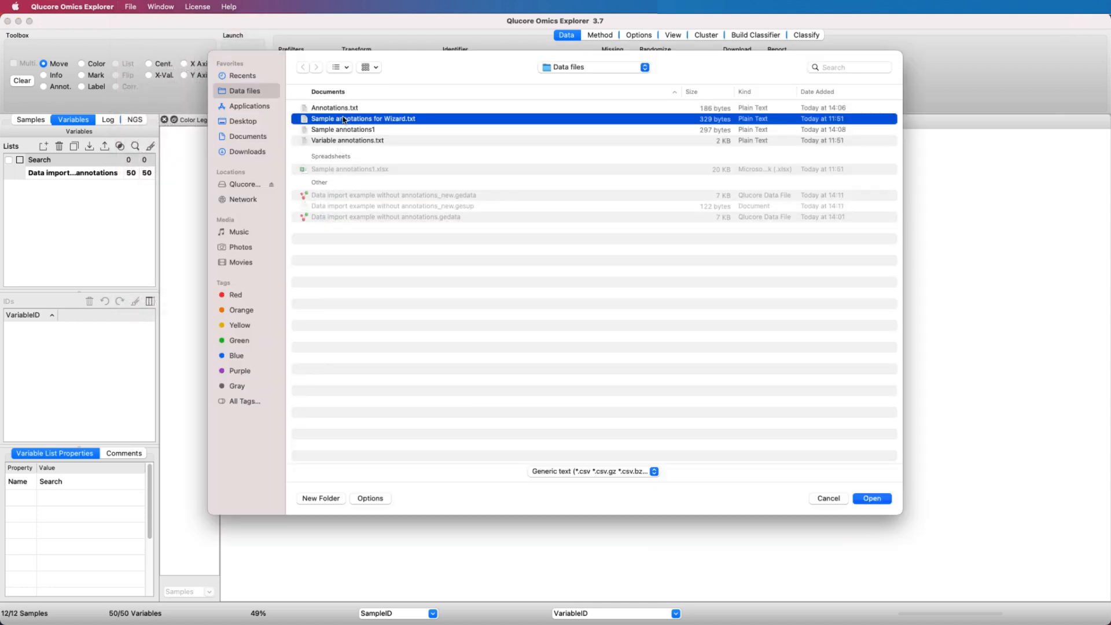
{"action": "left_click", "coordinate": [870, 498]}
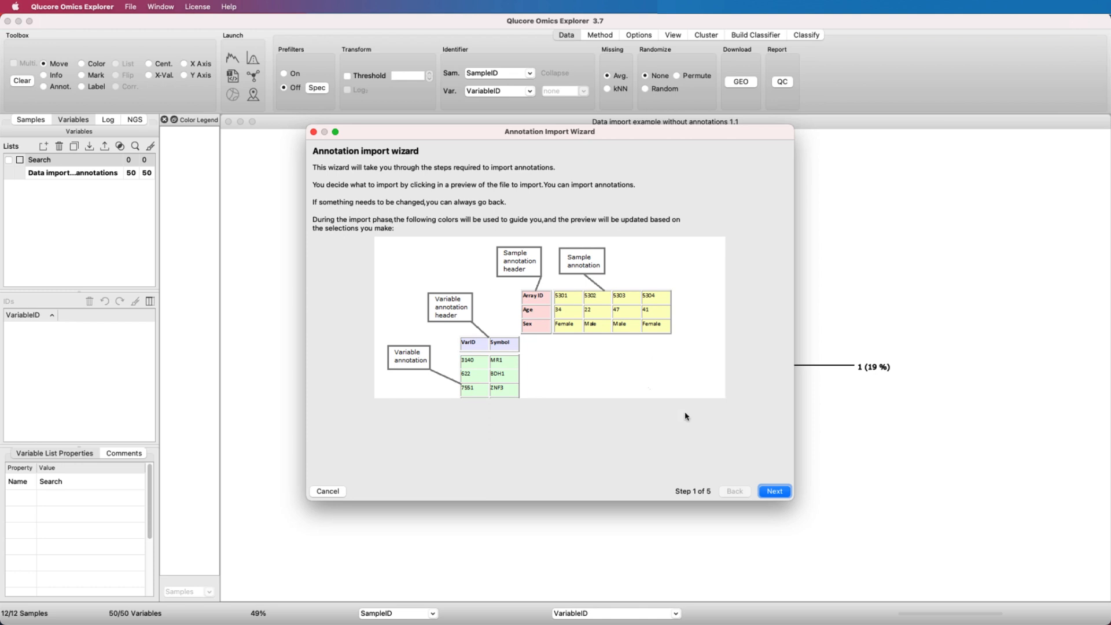
Accept tab separator and row layout, and use SampleID as the sample identifier column.
{"action": "left_click", "coordinate": [774, 491]}
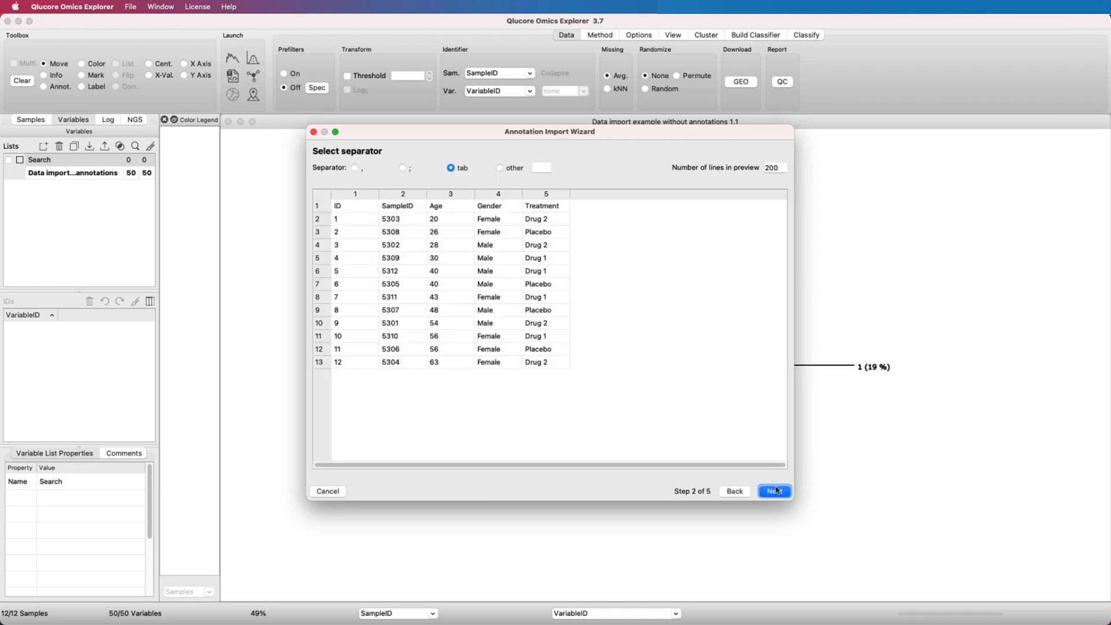
{"action": "left_click", "coordinate": [773, 490]}
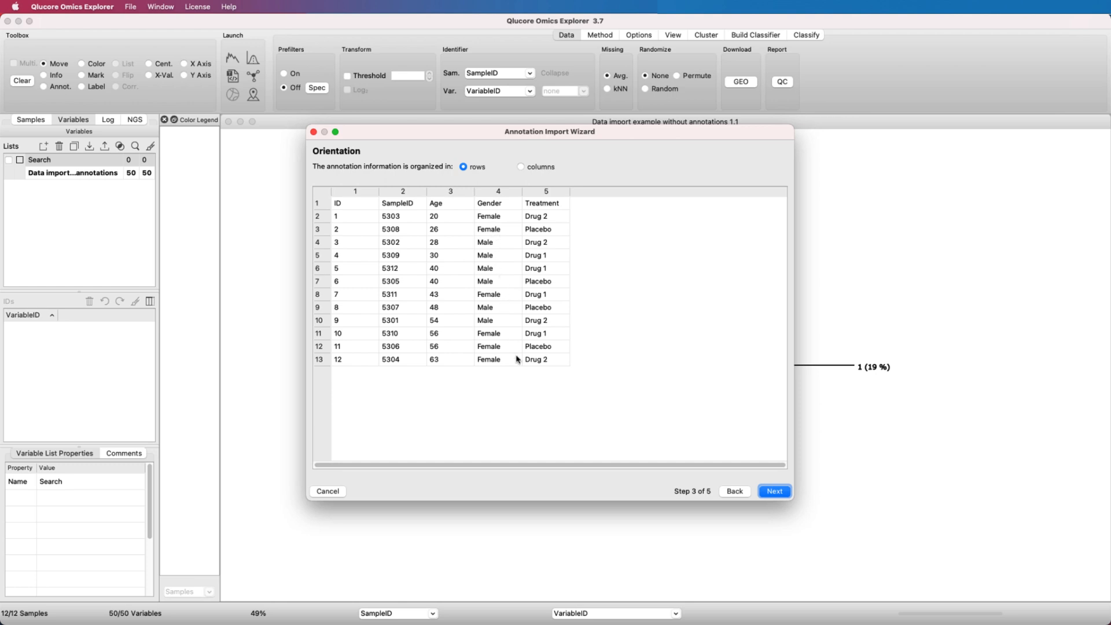
{"action": "left_click", "coordinate": [775, 491]}
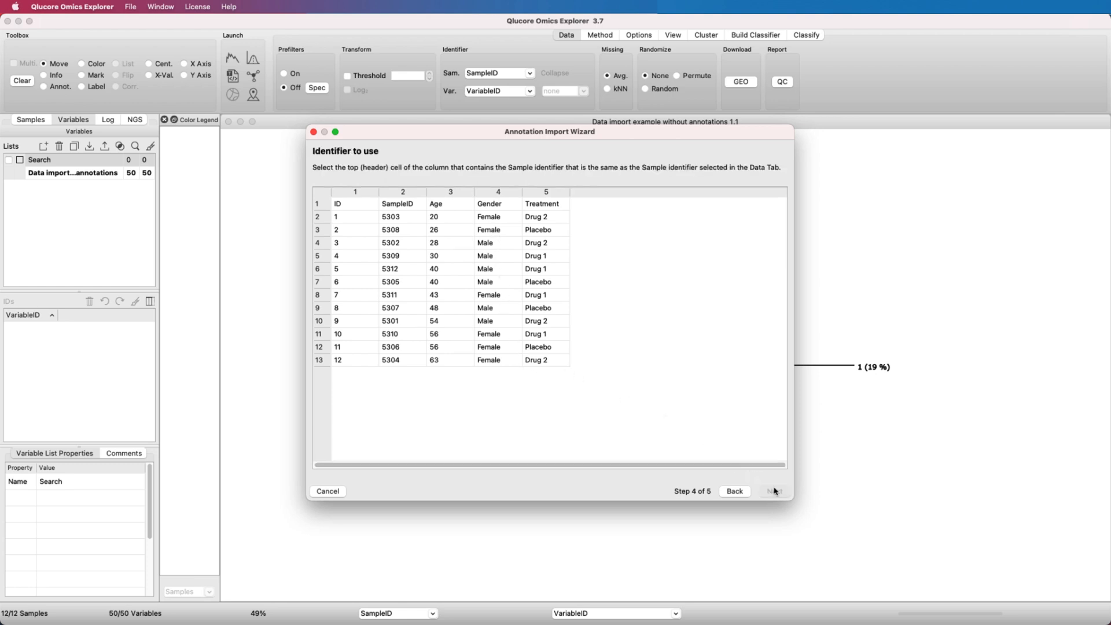
{"action": "left_click", "coordinate": [403, 204]}
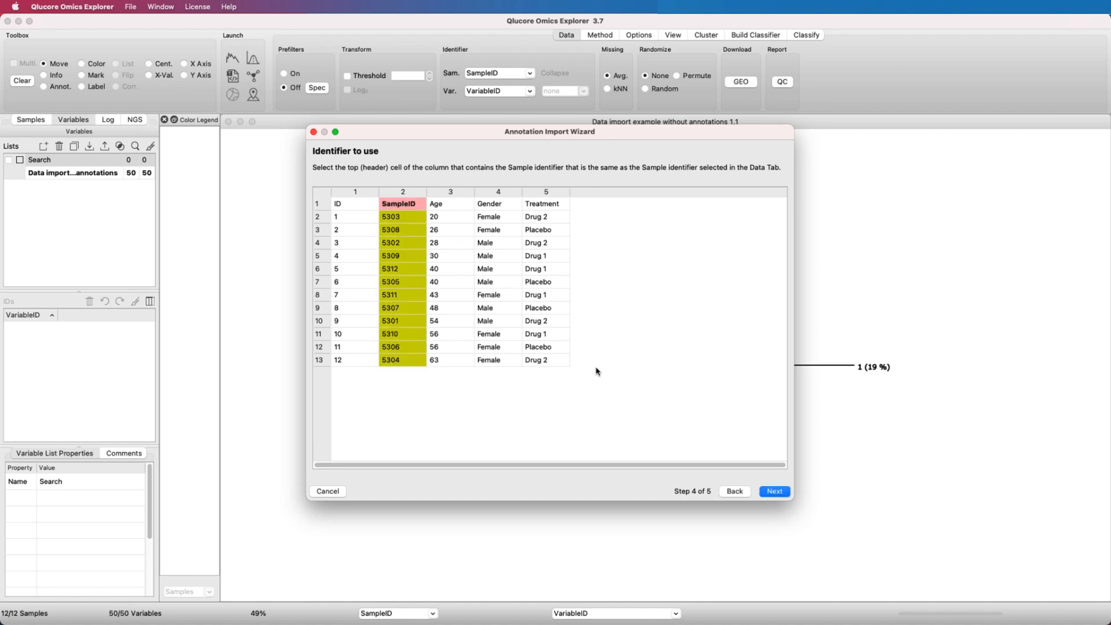
{"action": "left_click", "coordinate": [775, 491]}
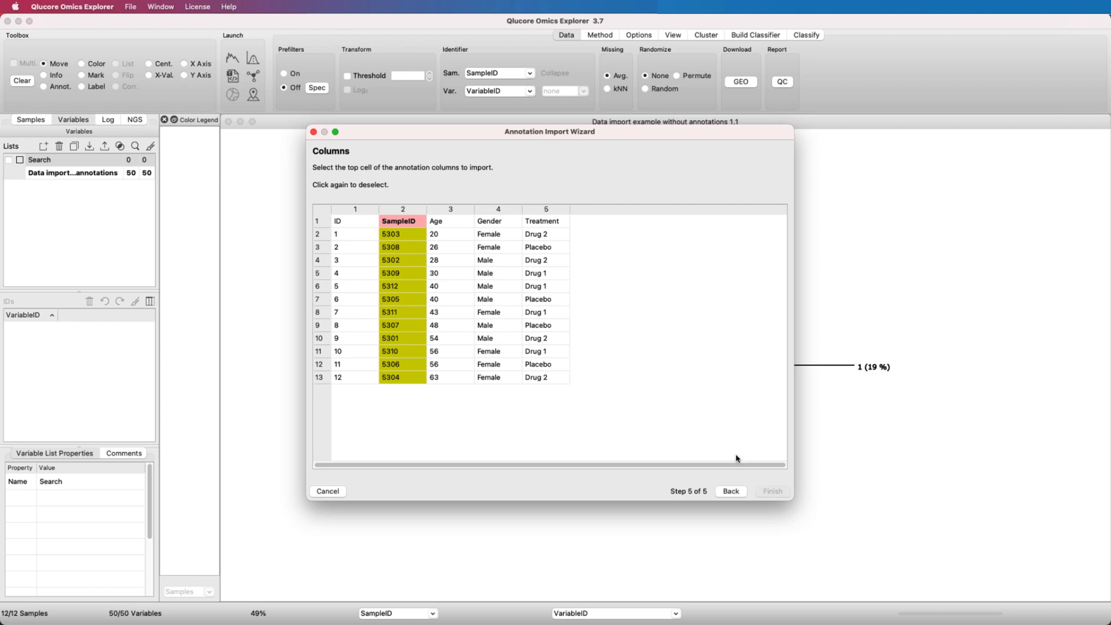
Import the Age, Gender and Treatment annotation columns and finish the wizard.
{"action": "left_click", "coordinate": [450, 220]}
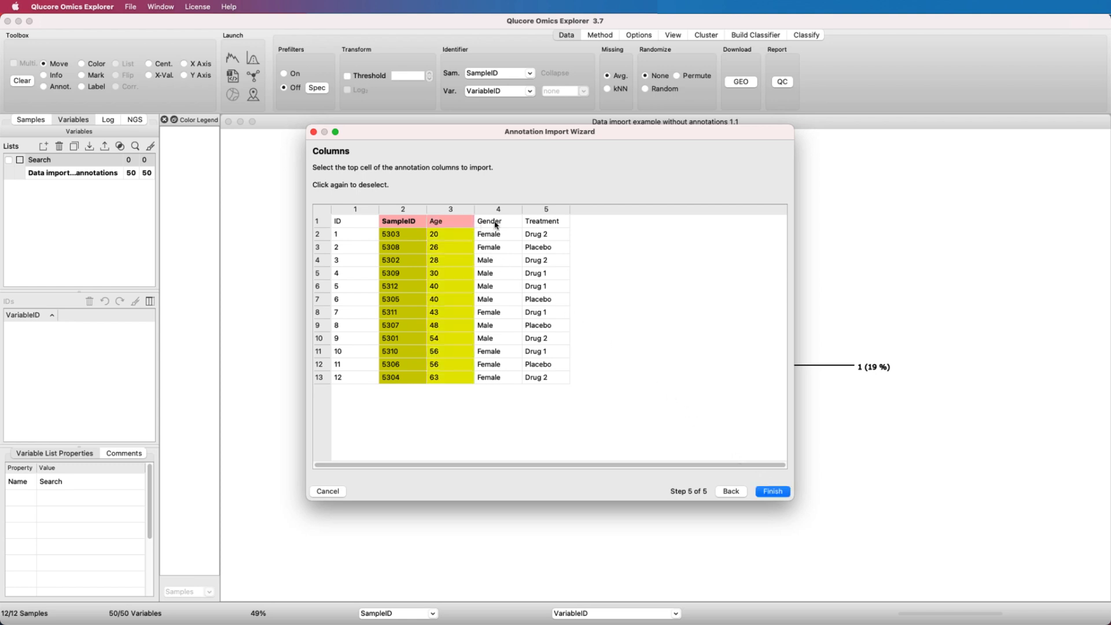
{"action": "left_click", "coordinate": [489, 220]}
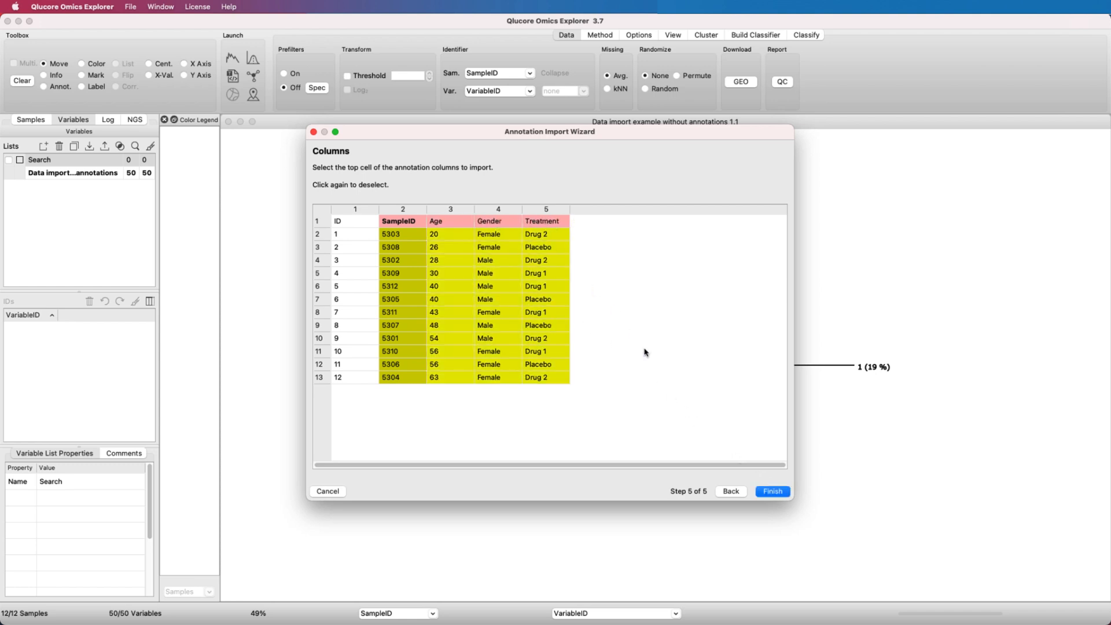
{"action": "left_click", "coordinate": [772, 491]}
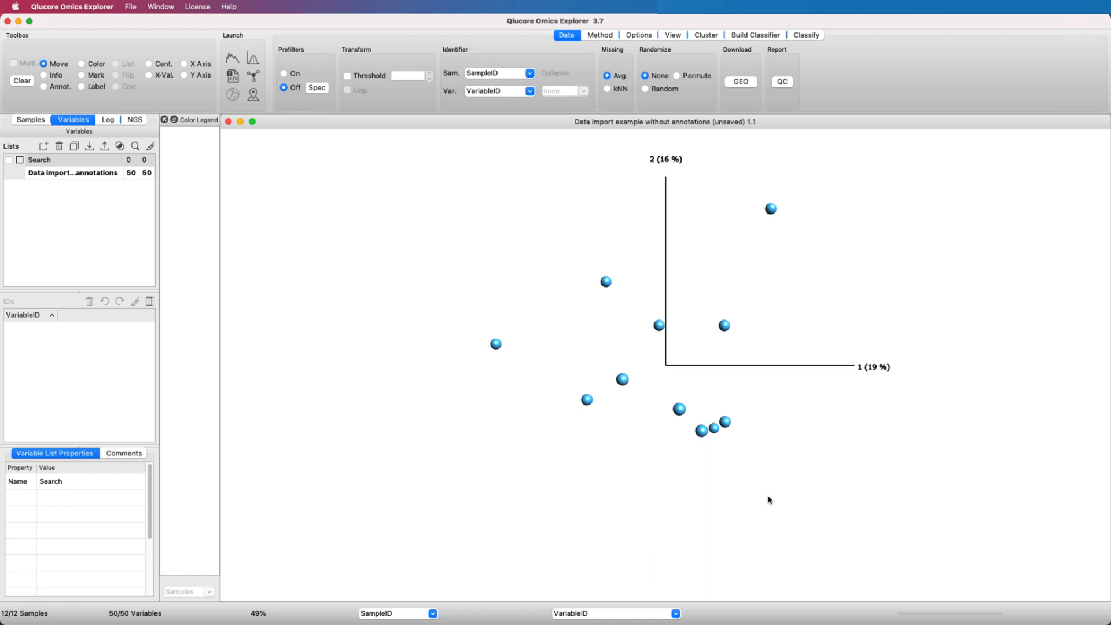
Show the Samples panel listing Age, Gender, SampleID and Treatment, then browse the File menu.
{"action": "left_click", "coordinate": [30, 119]}
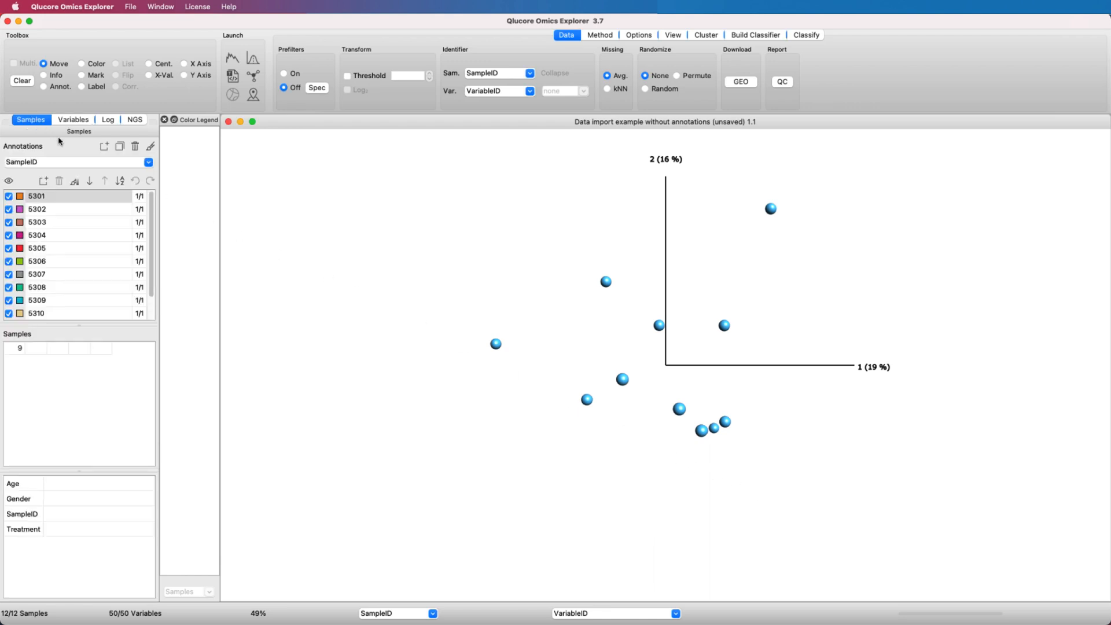
{"action": "left_click", "coordinate": [147, 162]}
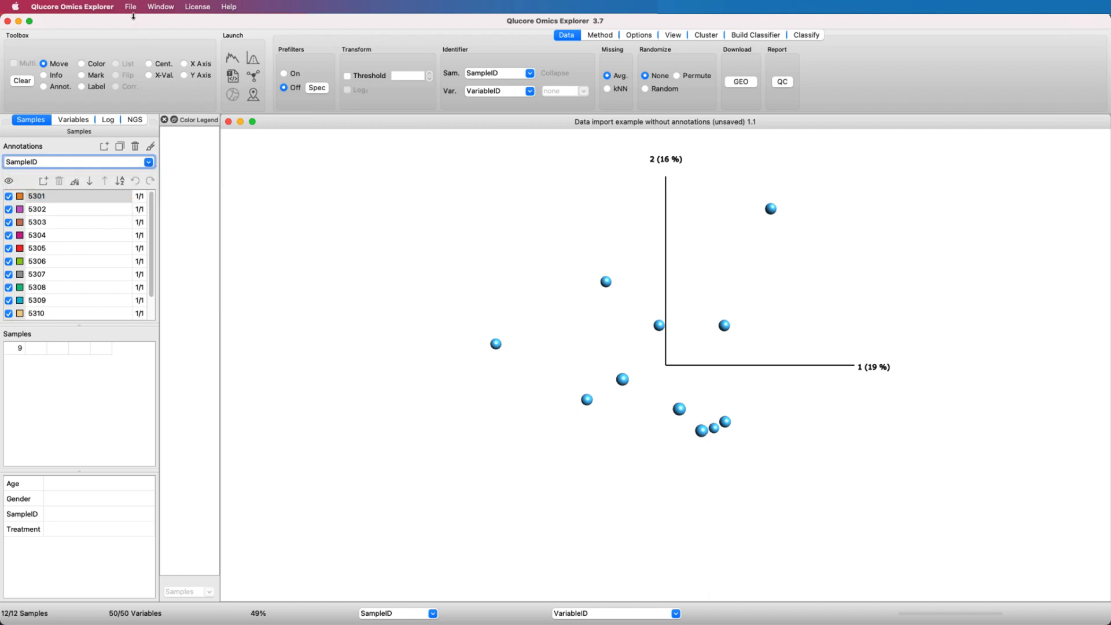
{"action": "left_click", "coordinate": [129, 7]}
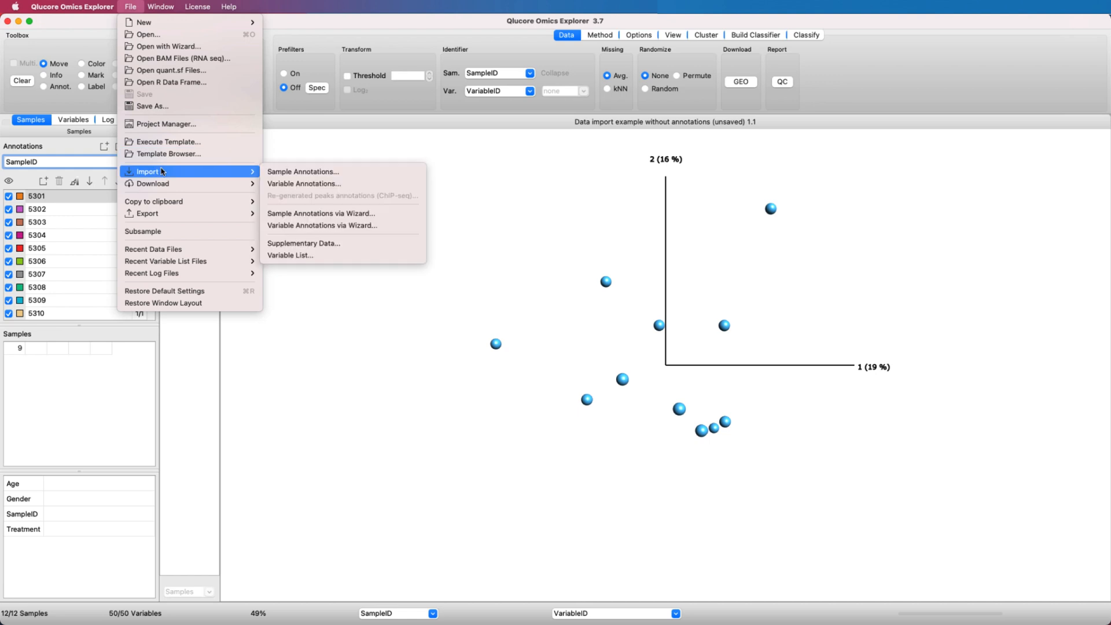
{"action": "mouse_move", "coordinate": [321, 225]}
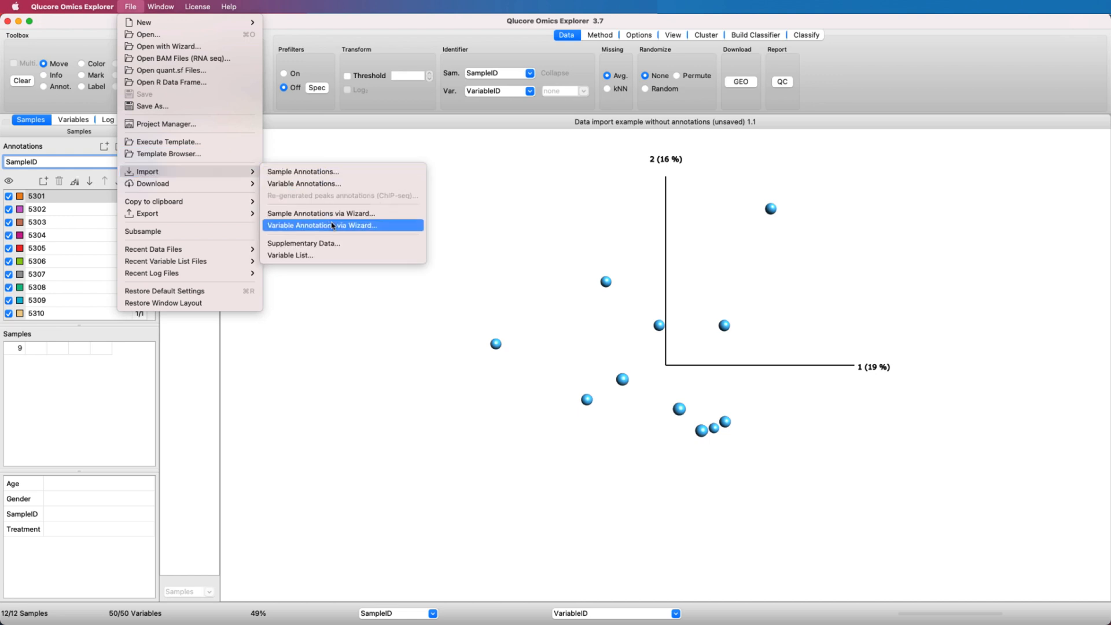
{"action": "mouse_move", "coordinate": [472, 229]}
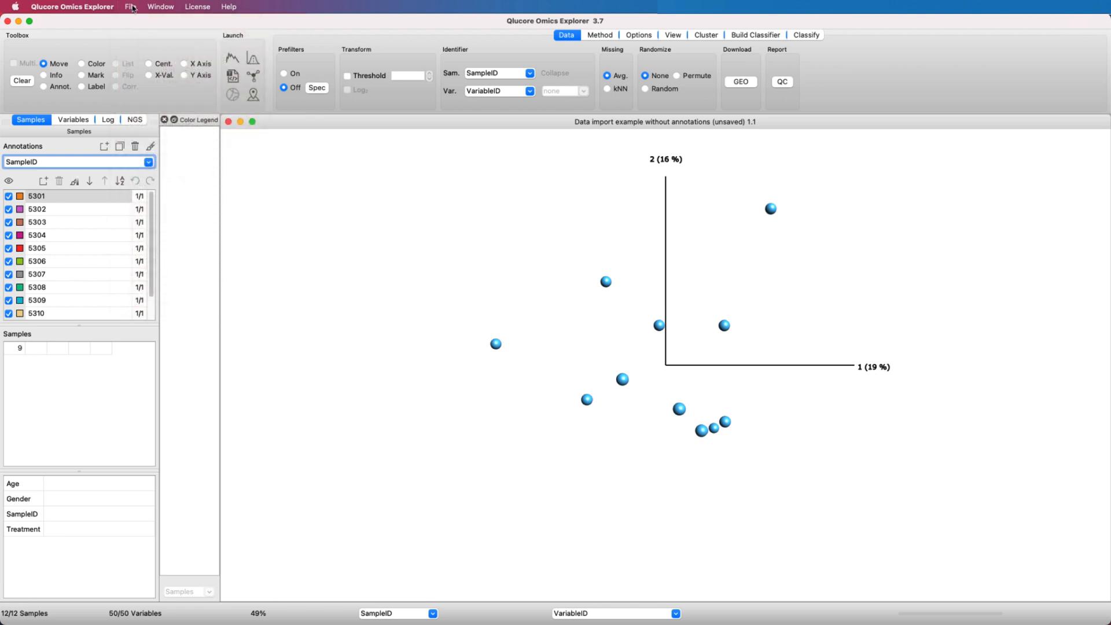
{"action": "left_click", "coordinate": [131, 6]}
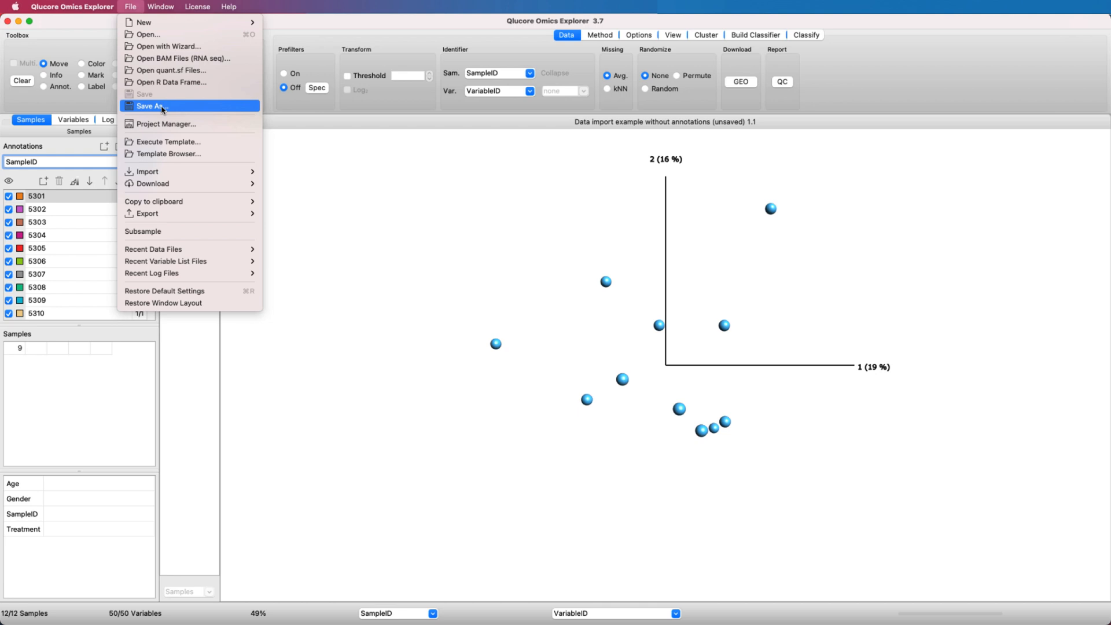
{"action": "mouse_move", "coordinate": [276, 121]}
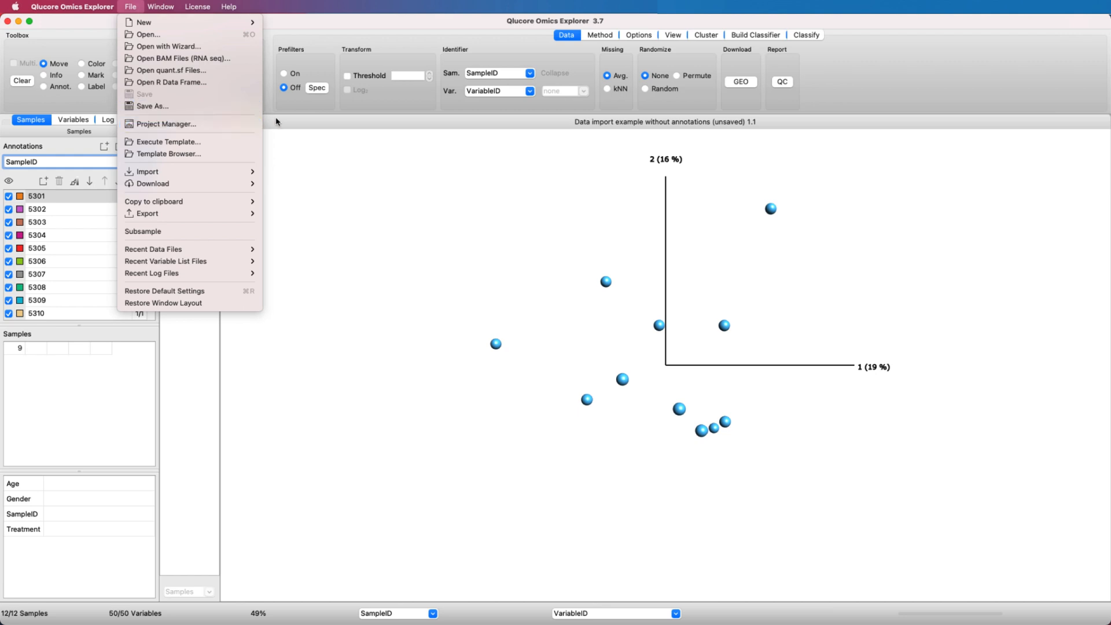